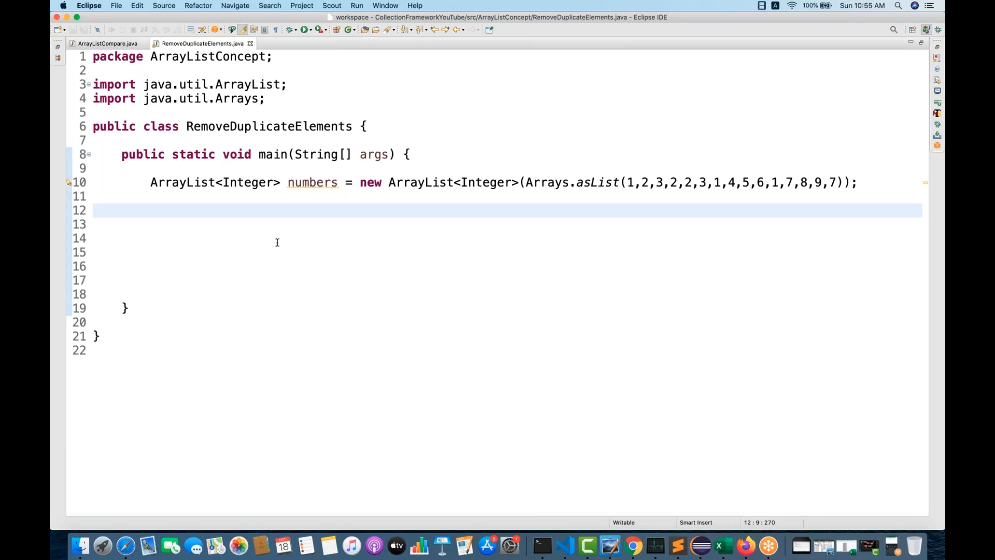
Step: Add the comment '//1. linkedHashSet' on the empty line below the numbers list in main
{"action": "left_click", "coordinate": [150, 210]}
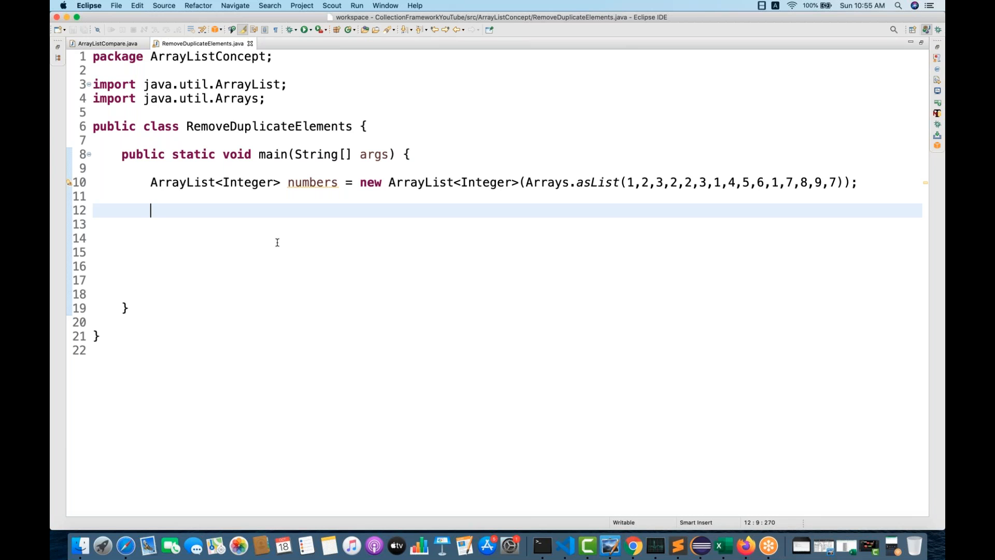
{"action": "type", "text": "//1."}
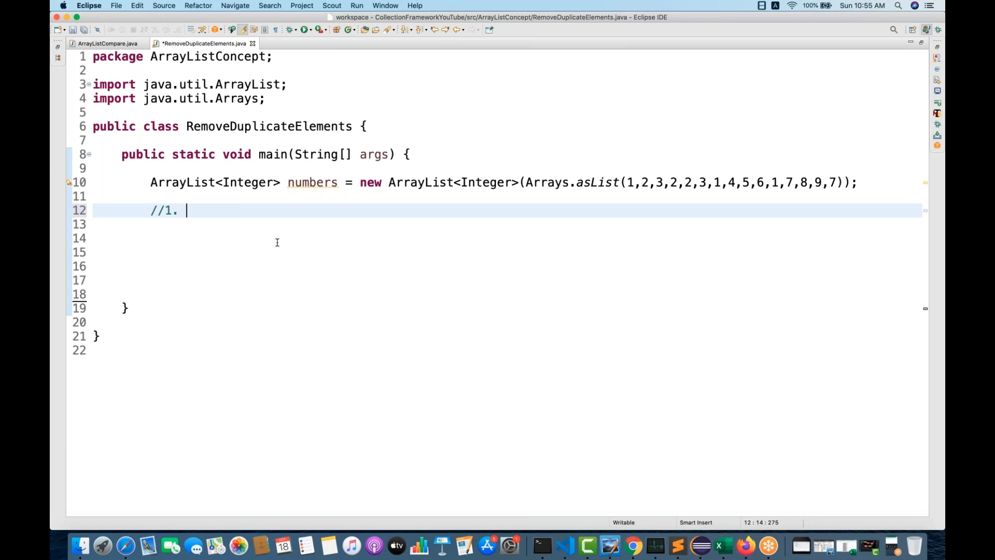
{"action": "type", "text": "link"}
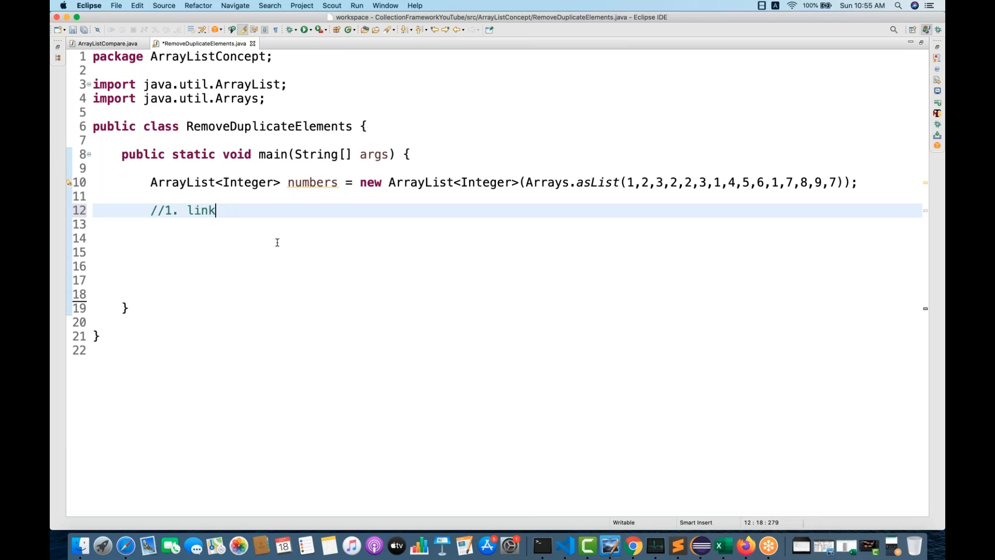
{"action": "type", "text": "edHas"}
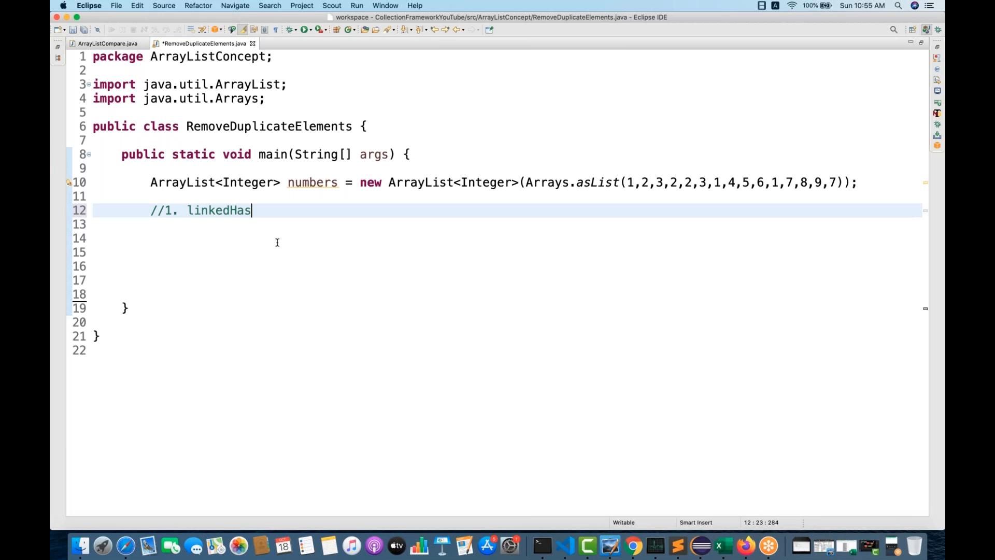
{"action": "type", "text": "hSet"}
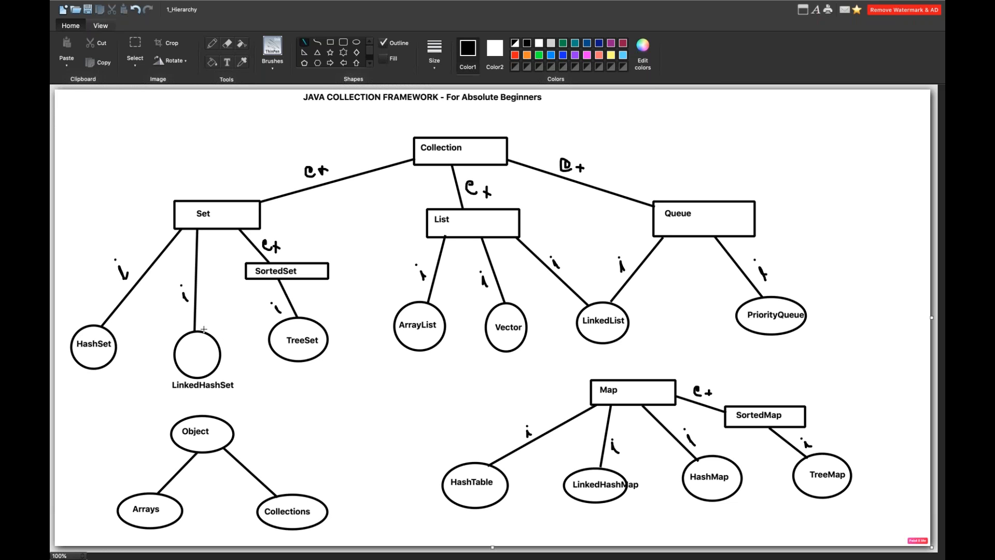
{"action": "mouse_move", "coordinate": [187, 341]}
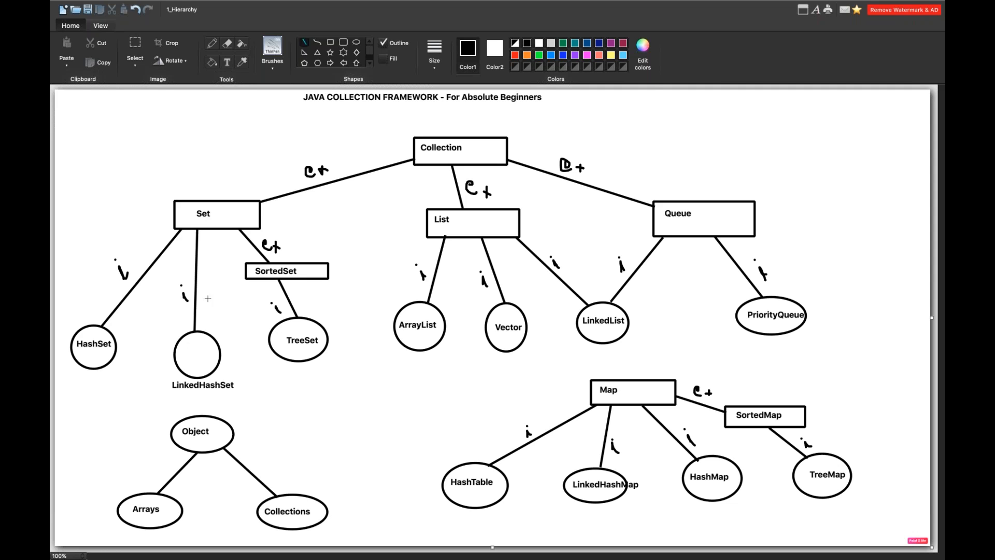
{"action": "mouse_move", "coordinate": [157, 406]}
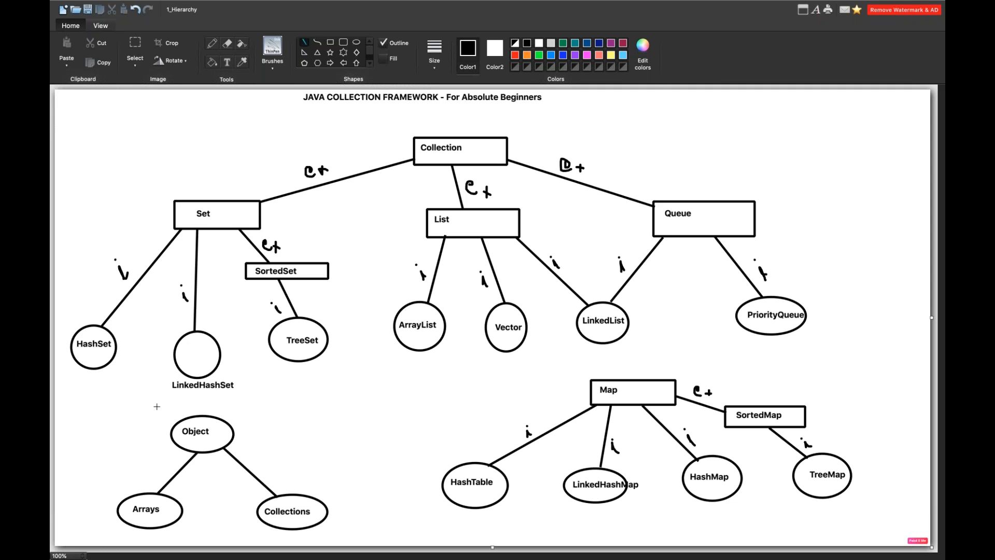
{"action": "mouse_move", "coordinate": [270, 376]}
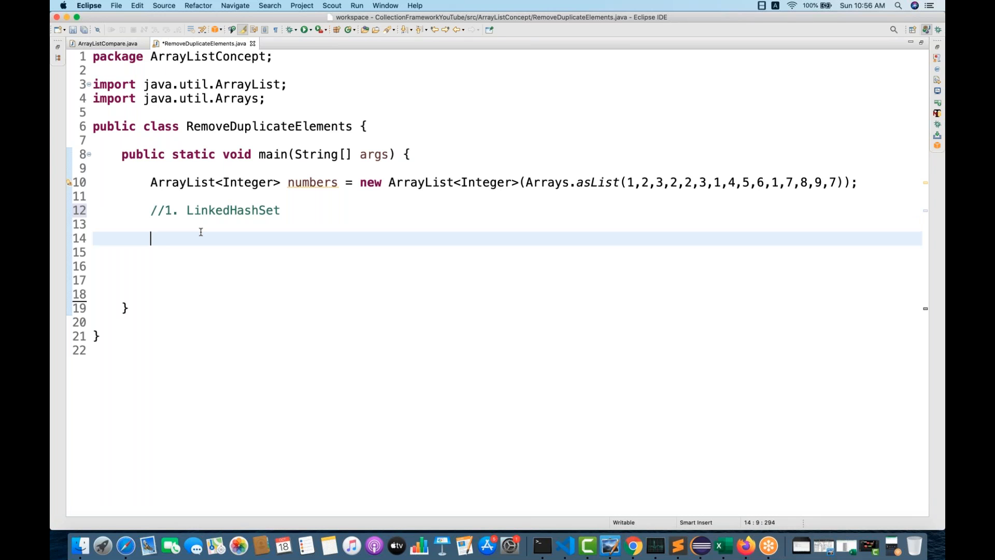
Step: Declare LinkedHashSet<Integer> linkedHashSet = new LinkedHashSet(), picked from content assist so its import is added
{"action": "type", "text": "LinkedHashSet"}
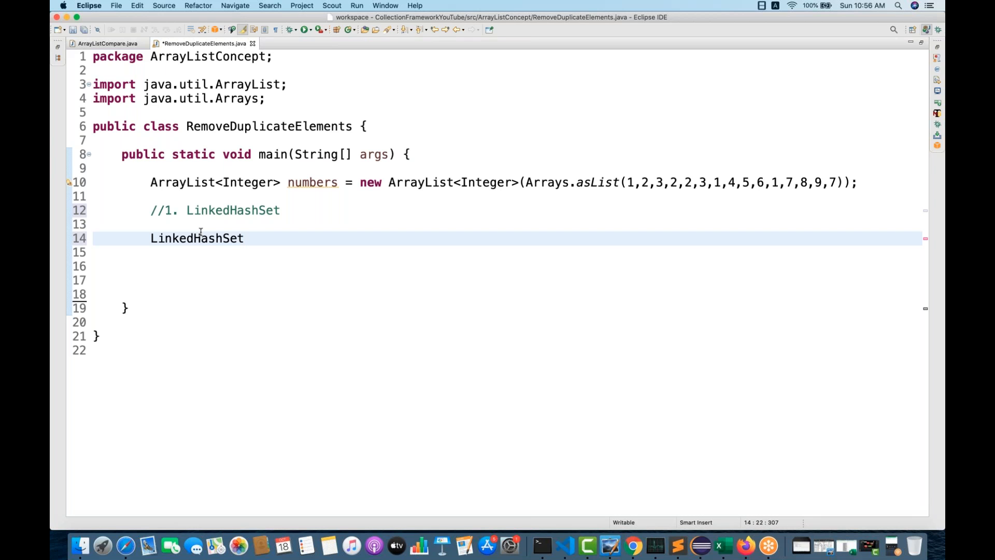
{"action": "type", "text": "<Integer>"}
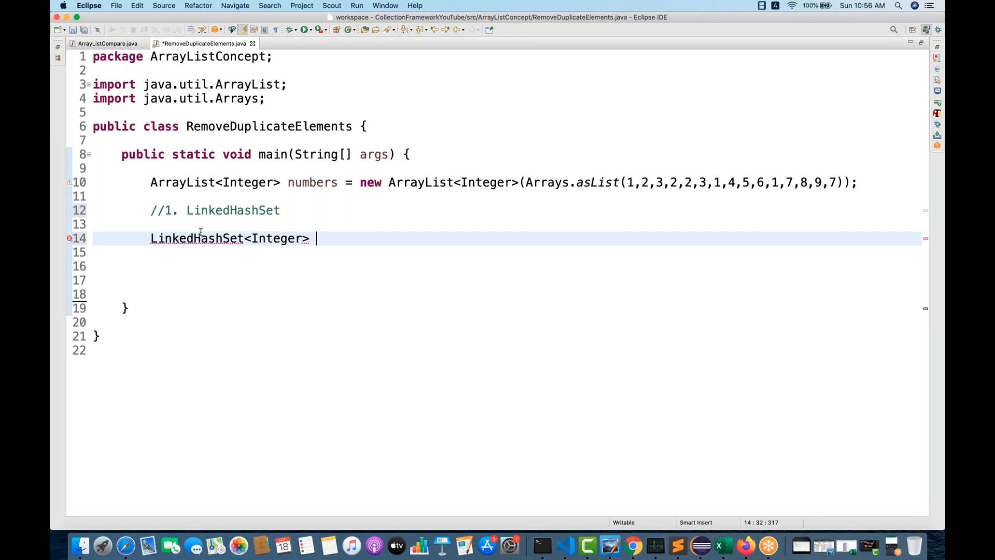
{"action": "type", "text": "linke"}
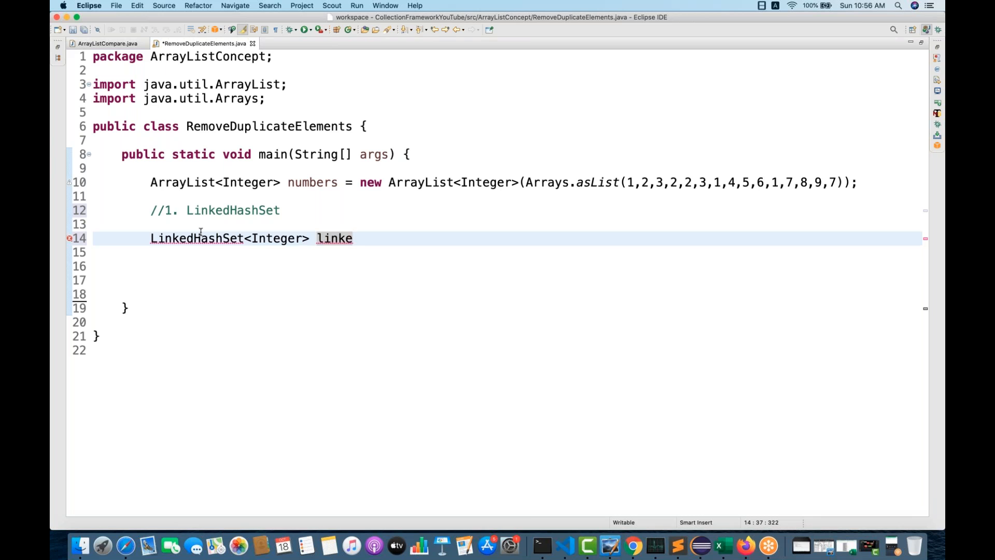
{"action": "type", "text": "dHash"}
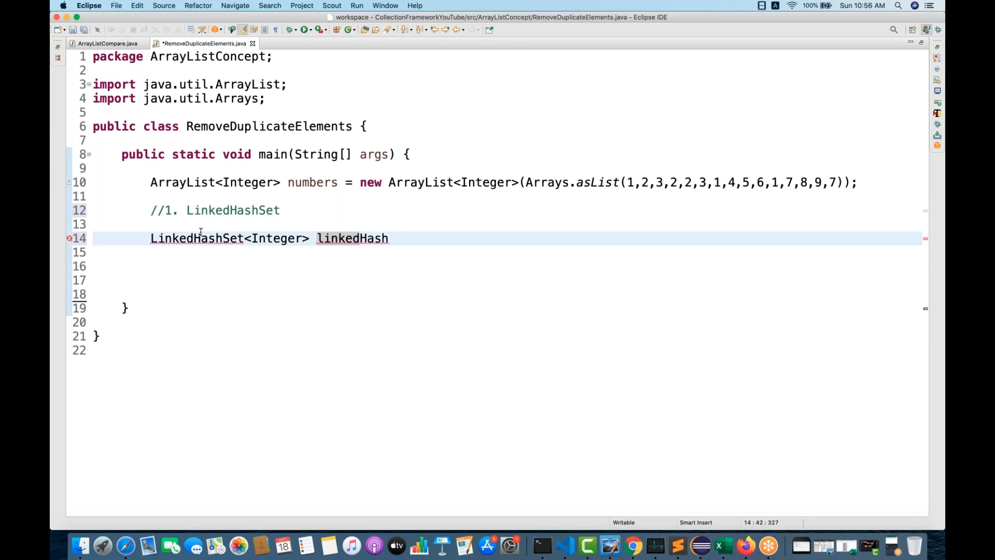
{"action": "type", "text": "Set = new"}
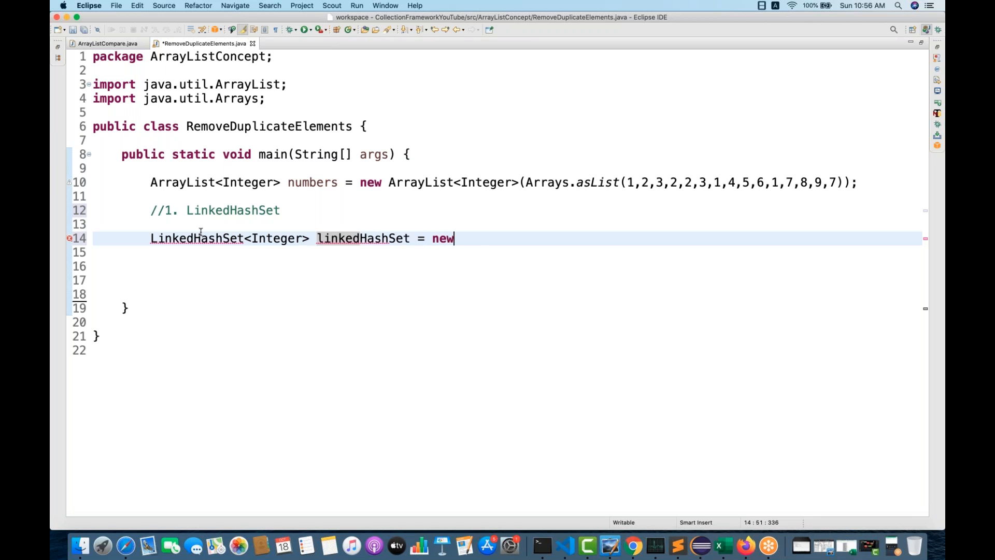
{"action": "type", "text": "Linked"}
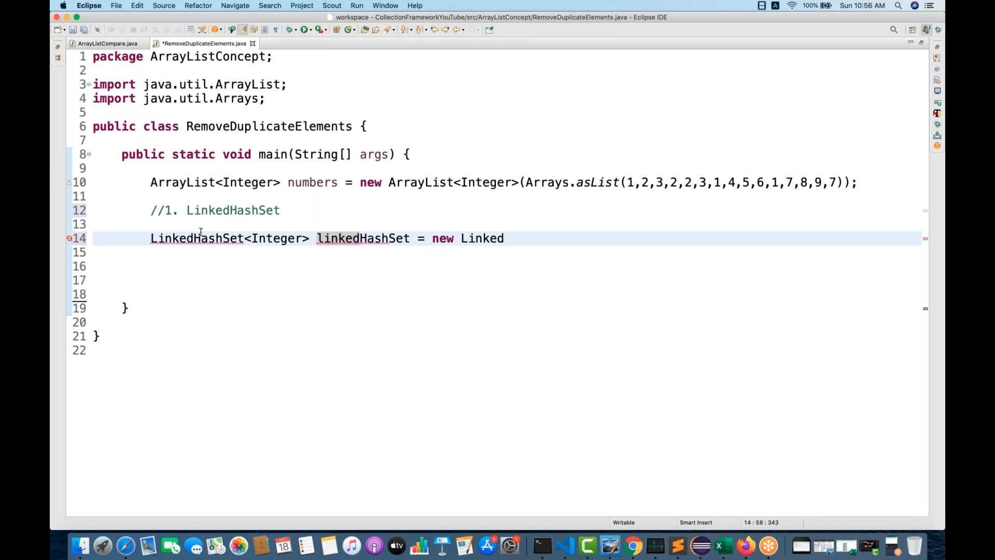
{"action": "type", "text": "H"}
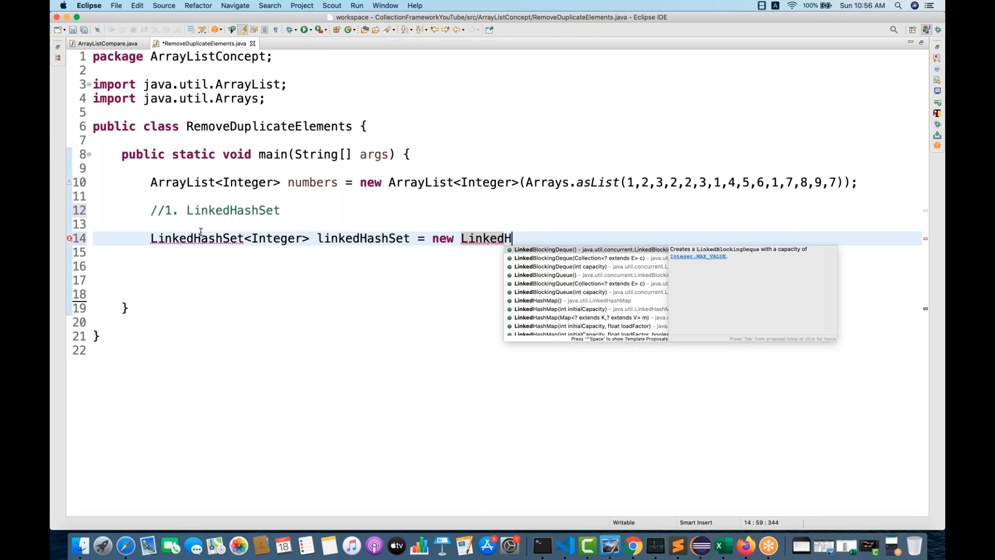
{"action": "type", "text": "ash"}
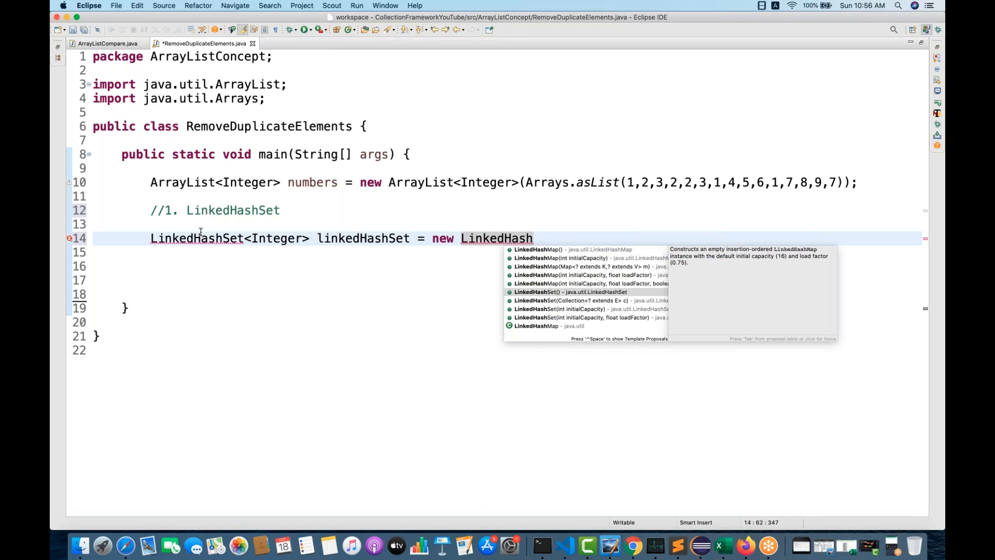
{"action": "left_click", "coordinate": [574, 292]}
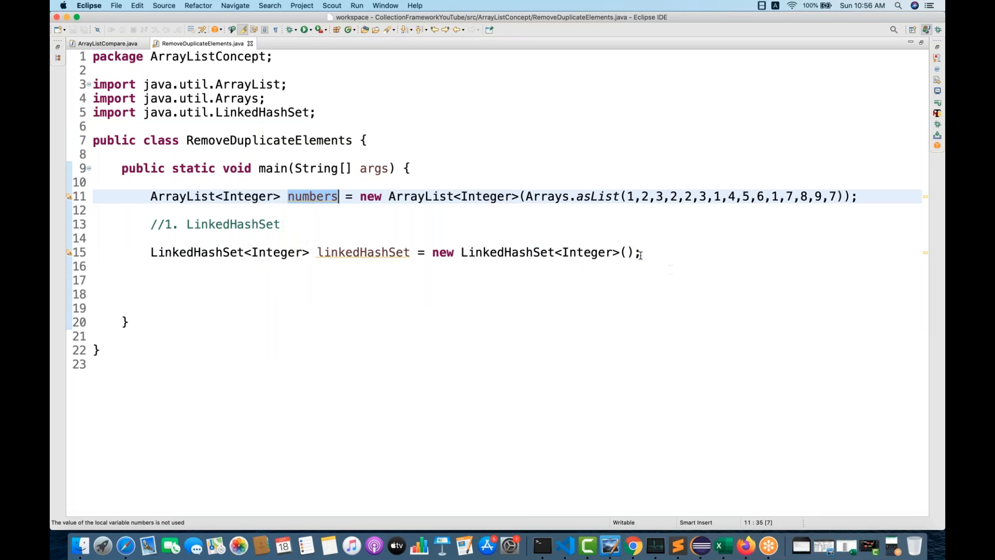
Step: Build linkedHashSet from numbers and declare ArrayList numbersListWithoutDuplicates = new ArrayList<Integer>(linkedHashSet)
{"action": "type", "text": "numbers"}
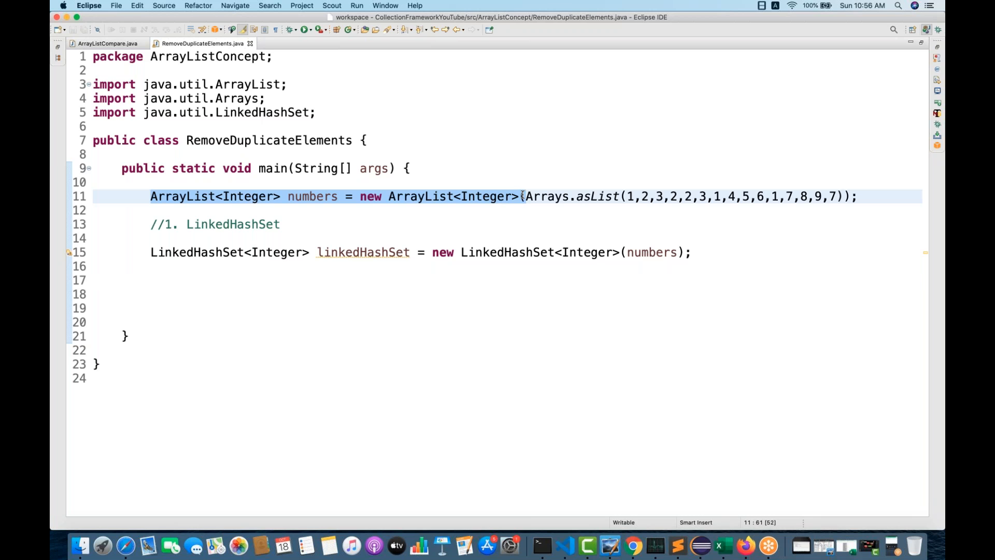
{"action": "type", "text": "ArrayList<Integer> numbers = new ArrayList<Integer>("}
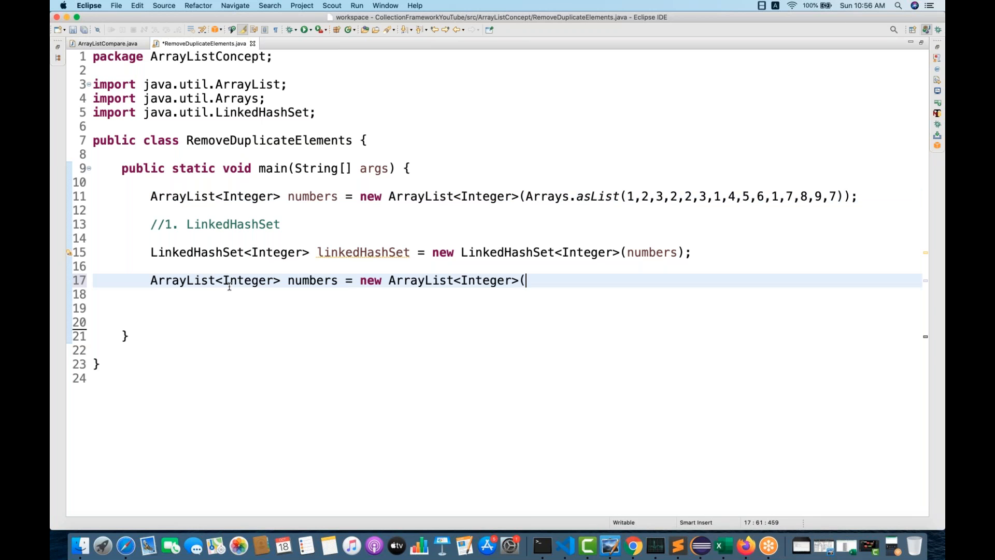
{"action": "type", "text": ")"}
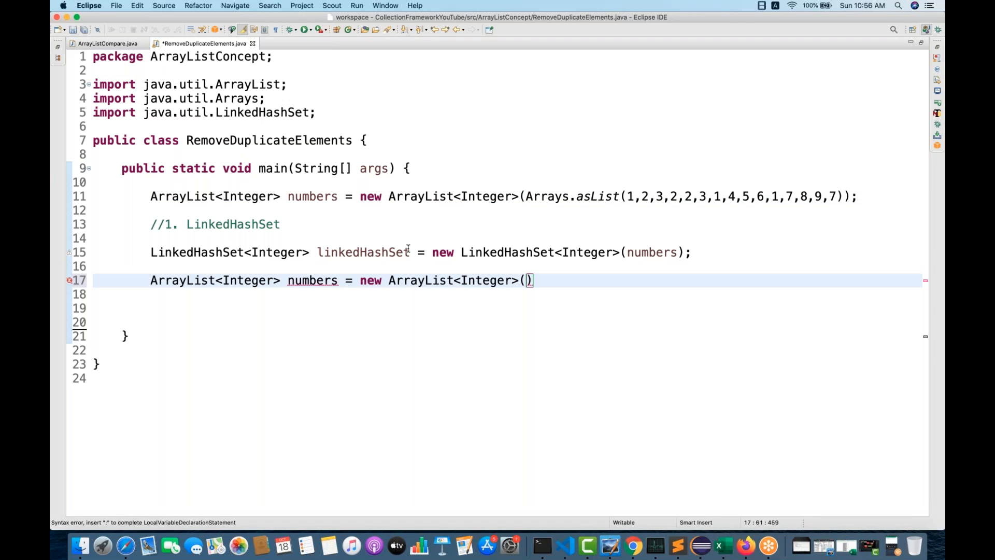
{"action": "double_click", "coordinate": [362, 252]}
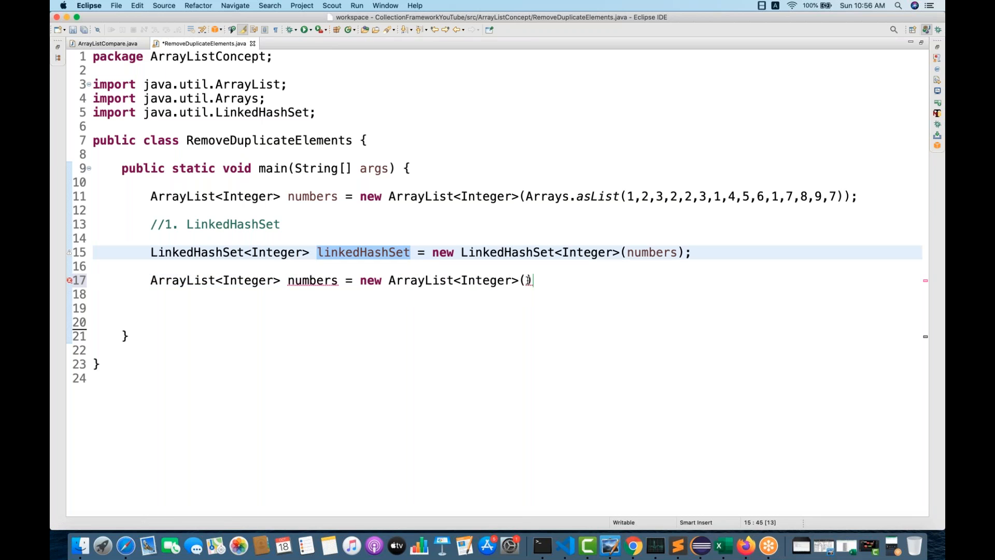
{"action": "type", "text": "linkedHashSet"}
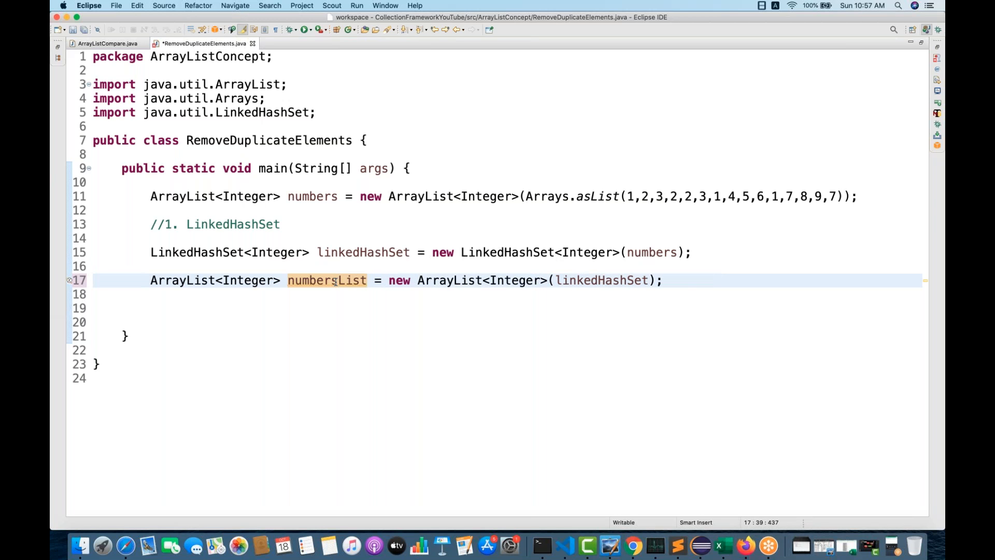
{"action": "type", "text": "Withou"}
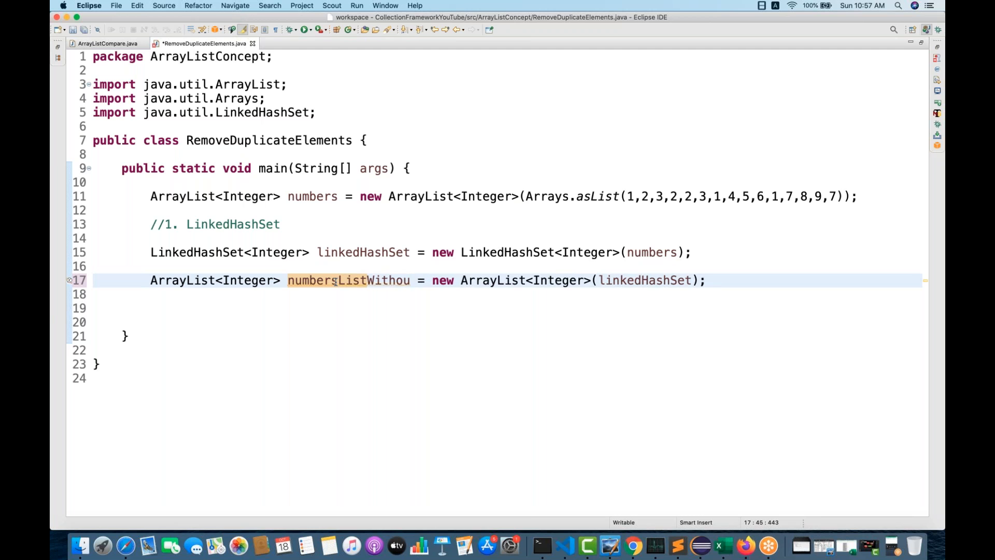
{"action": "type", "text": "tDupl"}
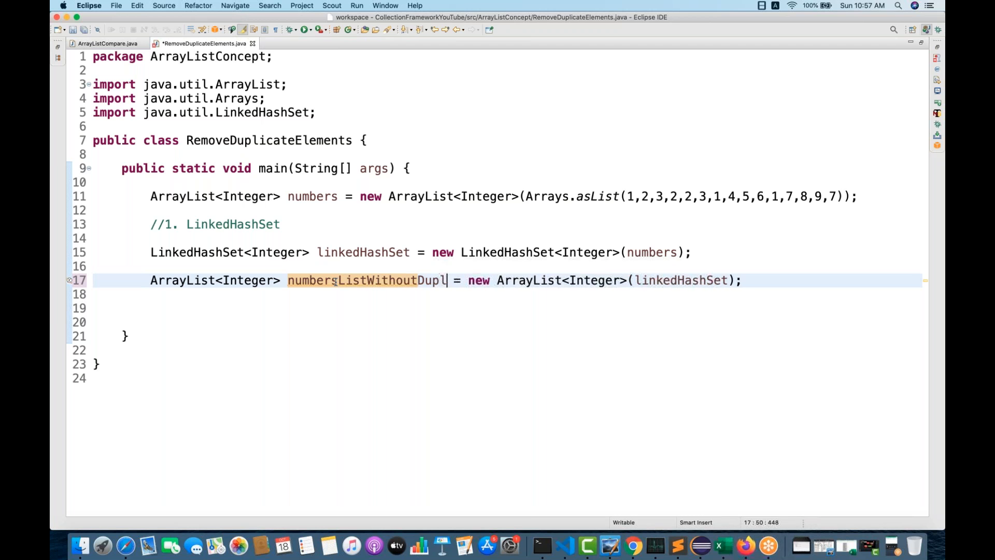
{"action": "type", "text": "icates"}
{"action": "left_click", "coordinate": [507, 308]}
{"action": "type", "text": "System.out.println();"}
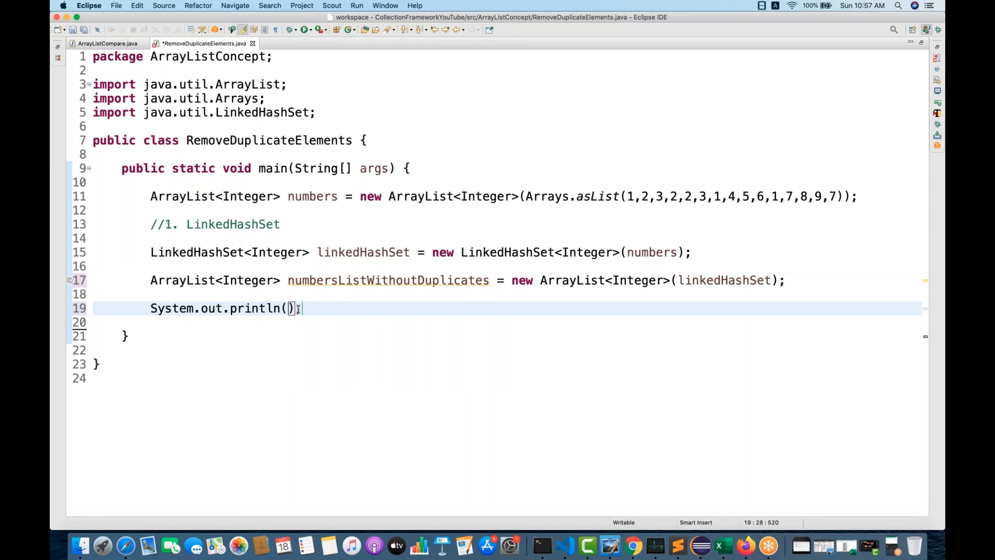
Step: Add System.out.println(numbersListWithoutDuplicates); and review the surrounding code
{"action": "type", "text": "numbersListWithoutDuplicates"}
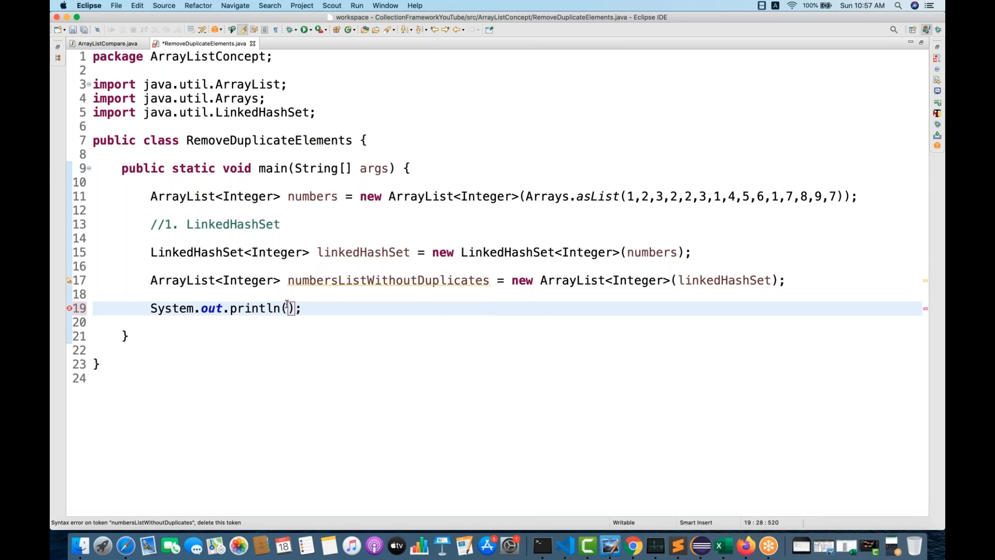
{"action": "type", "text": "numbersListWithoutDuplicates"}
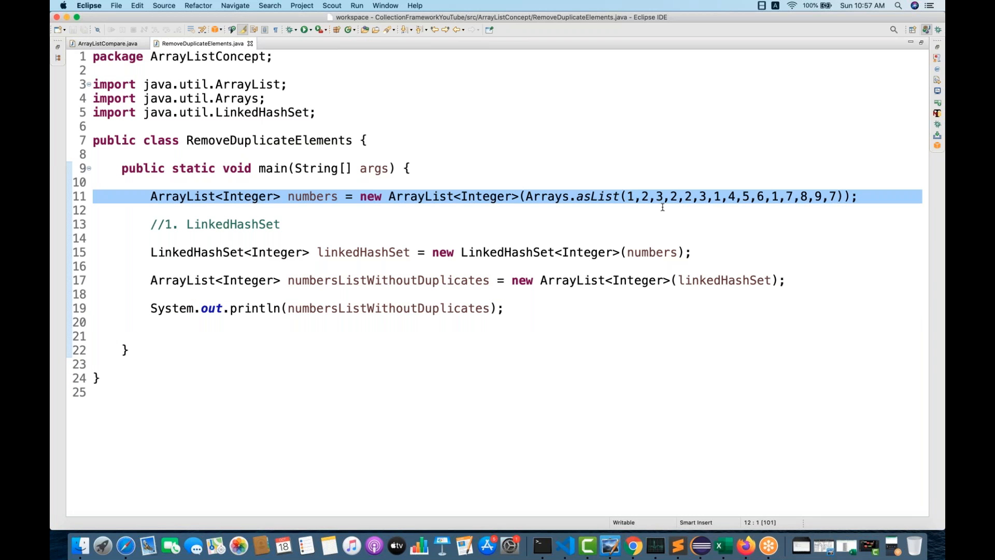
{"action": "left_click", "coordinate": [150, 210]}
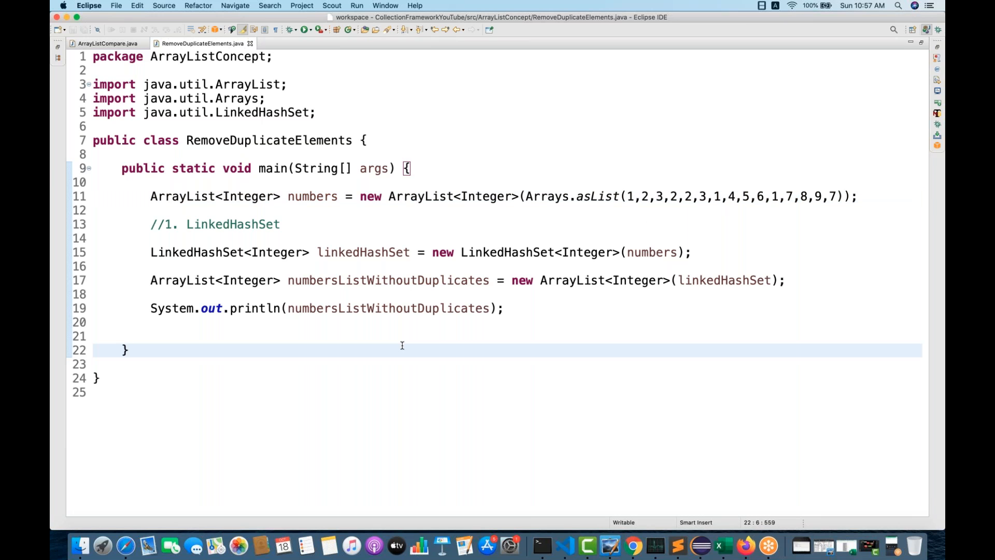
{"action": "left_click", "coordinate": [129, 350]}
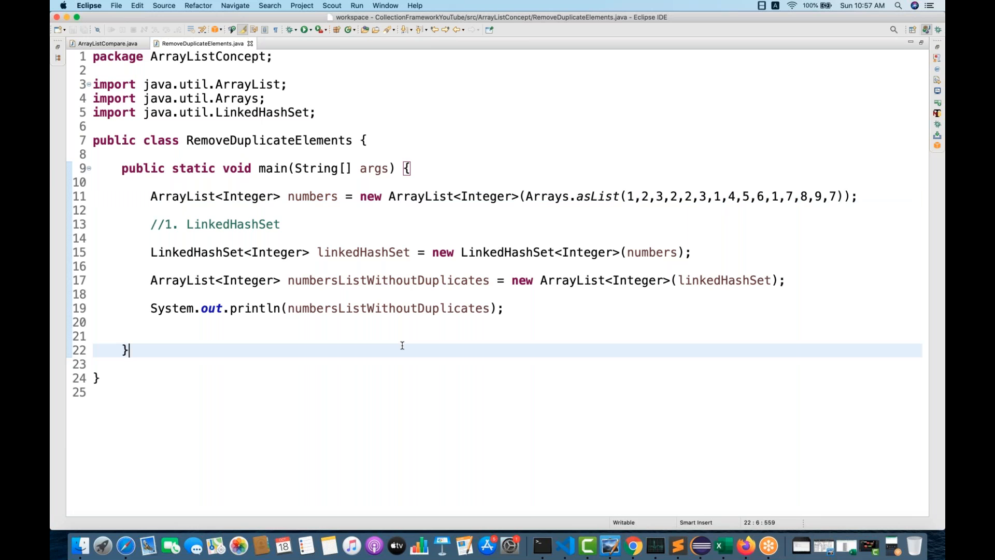
{"action": "mouse_move", "coordinate": [414, 311]}
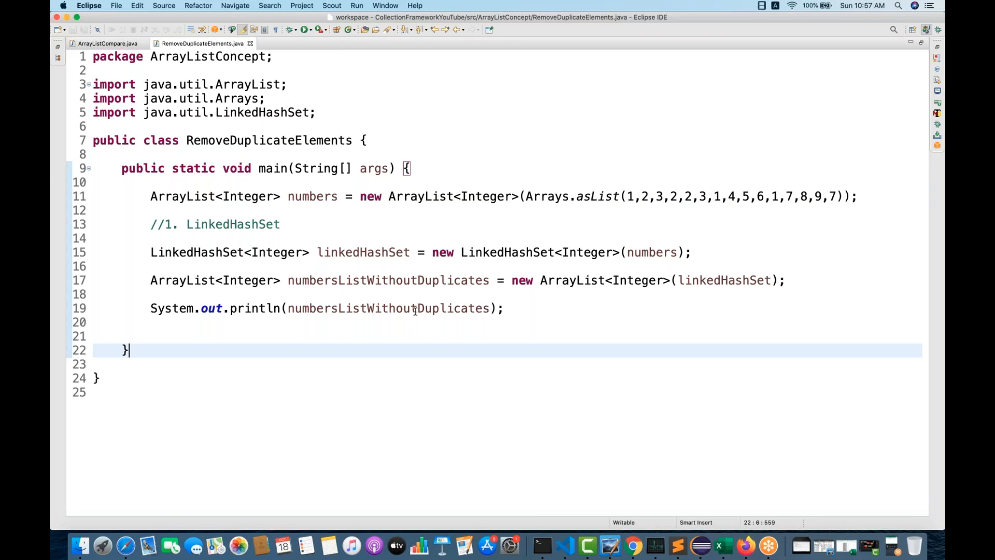
{"action": "double_click", "coordinate": [388, 308]}
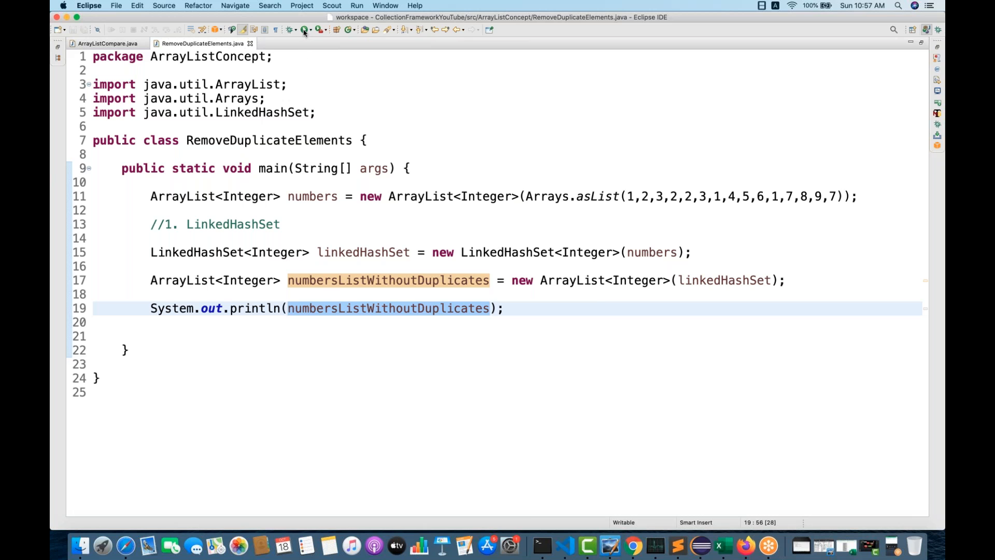
Step: Run RemoveDuplicateElements as a Java Application and review the LinkedHashSet approach
{"action": "left_click", "coordinate": [304, 29]}
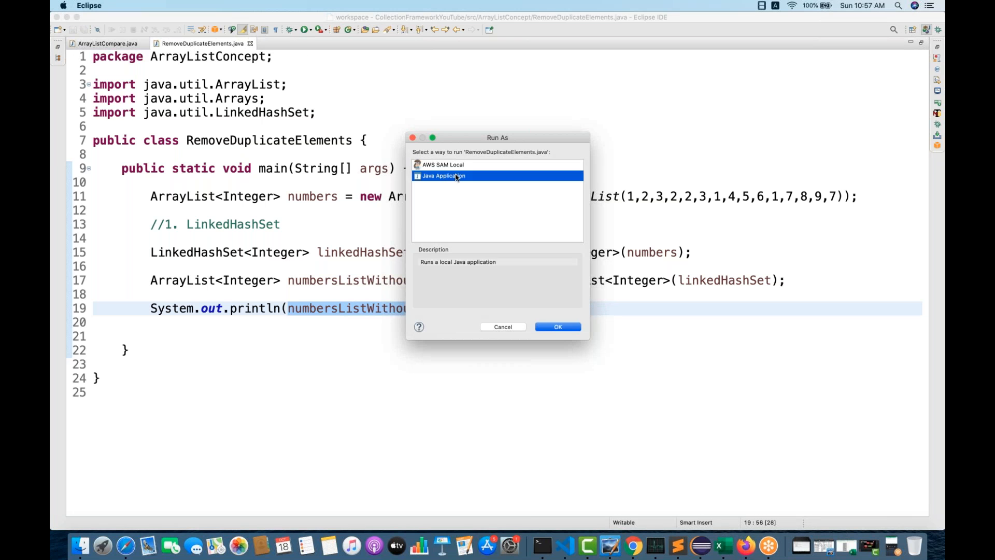
{"action": "left_click", "coordinate": [557, 326]}
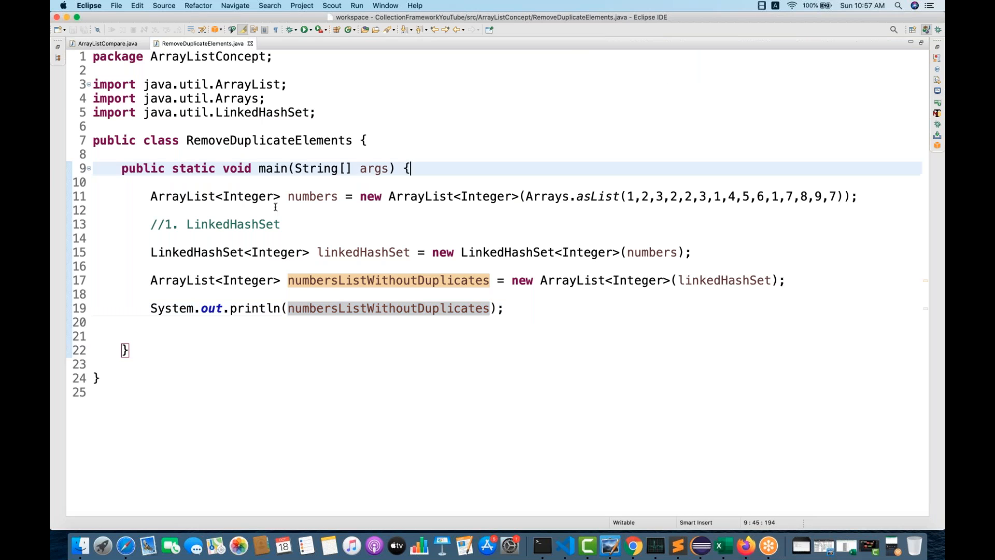
{"action": "mouse_move", "coordinate": [548, 221]}
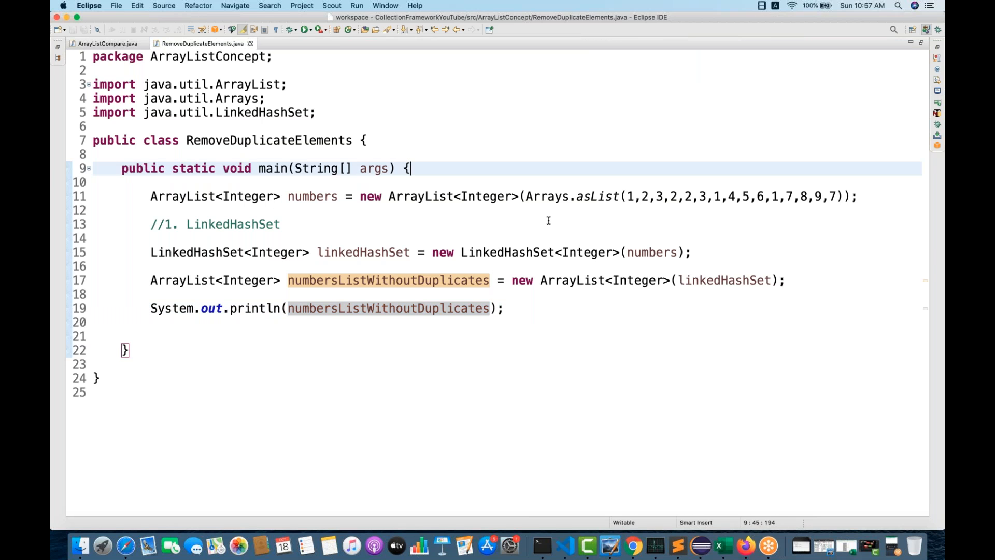
{"action": "mouse_move", "coordinate": [551, 320]}
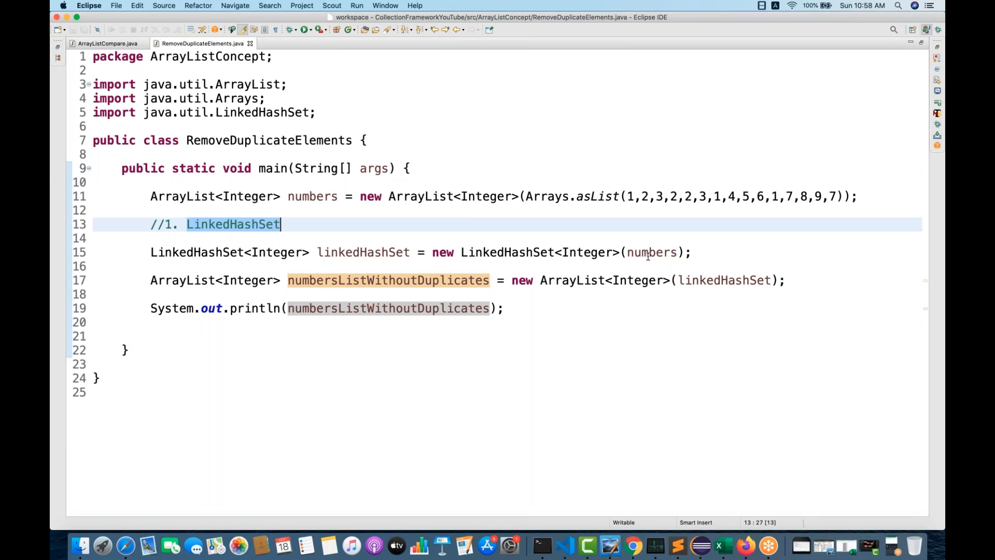
{"action": "left_click", "coordinate": [652, 252]}
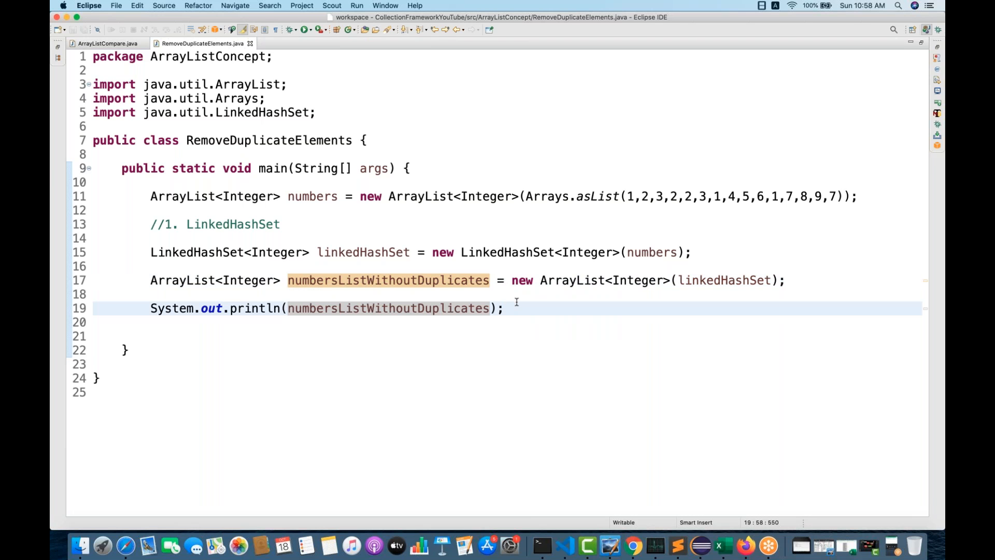
Step: Add the '//2. JDK 8 - stream:' comment and rename the copied numbers list to marksList
{"action": "type", "text": "//"}
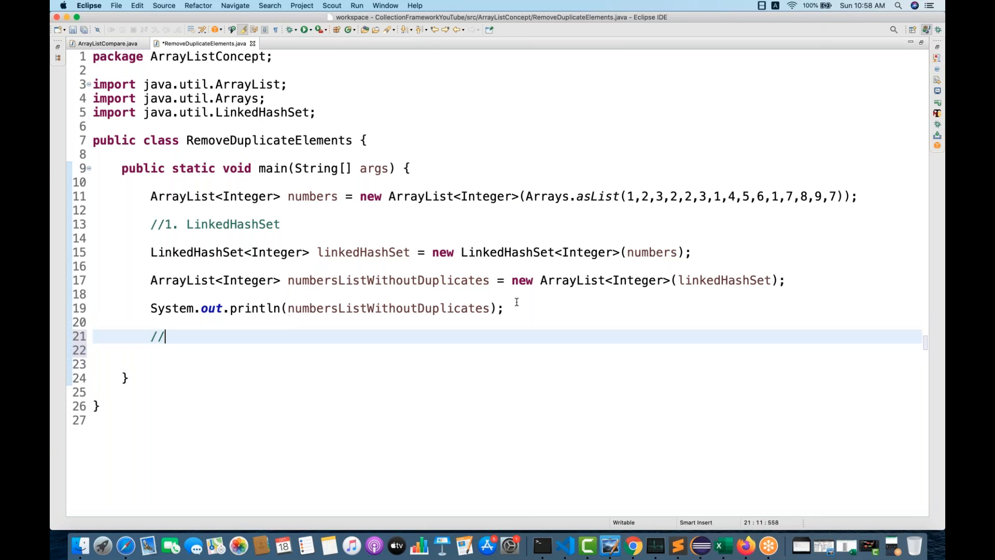
{"action": "type", "text": "2. JDK 8 -"}
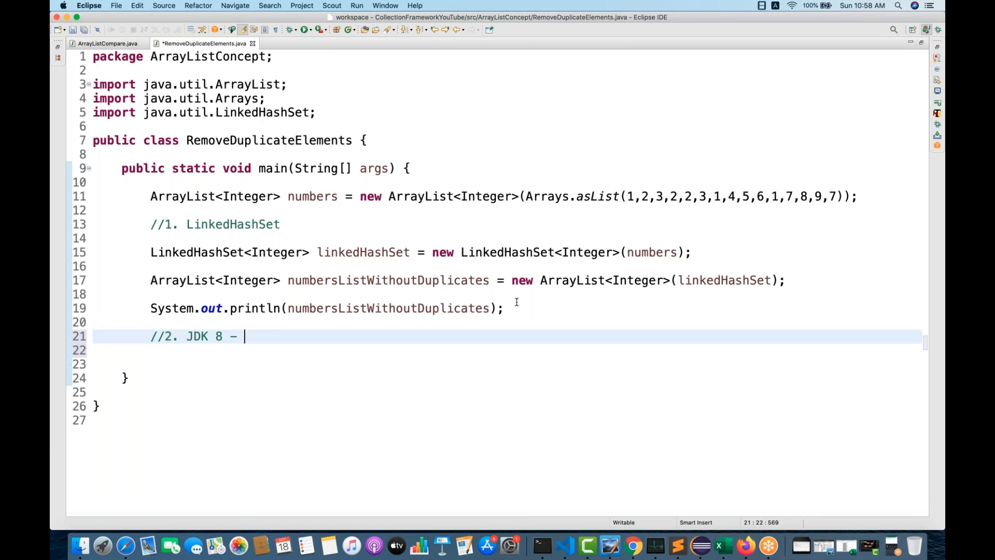
{"action": "type", "text": "stream:"}
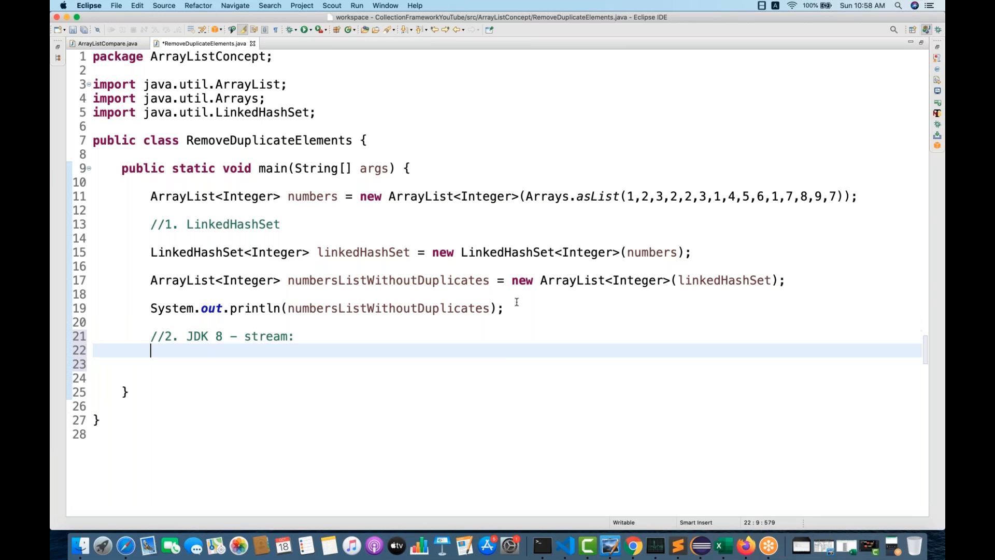
{"action": "mouse_move", "coordinate": [507, 357]}
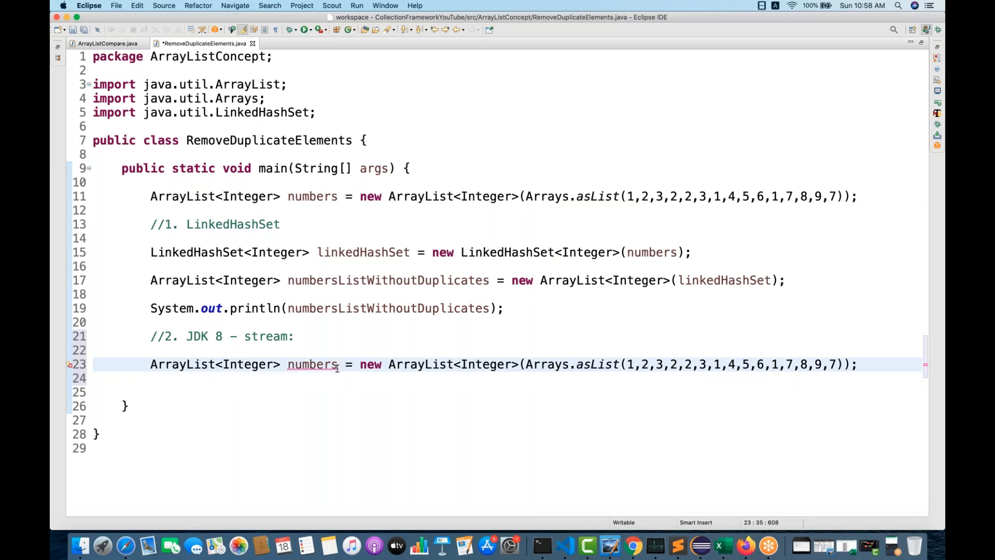
{"action": "double_click", "coordinate": [312, 365]}
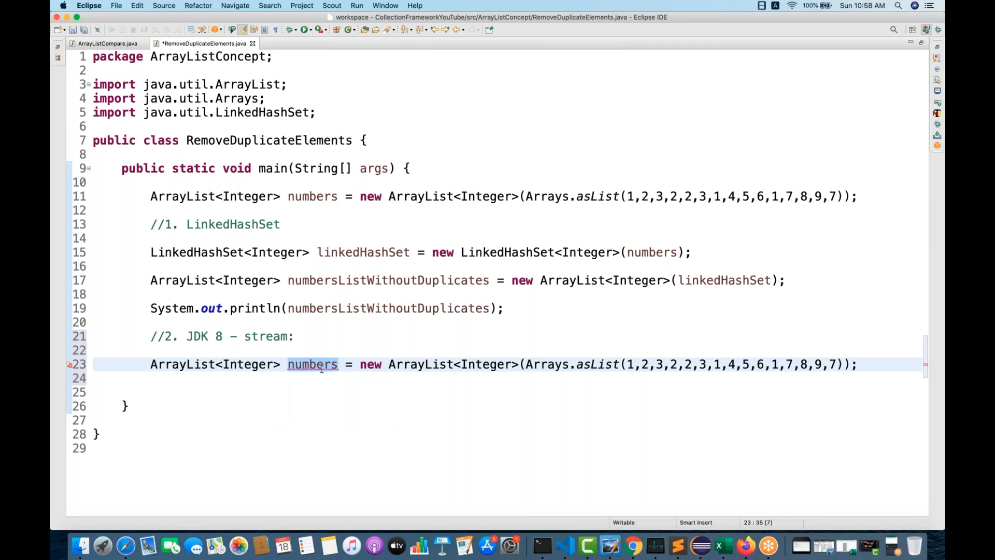
{"action": "type", "text": "marksList"}
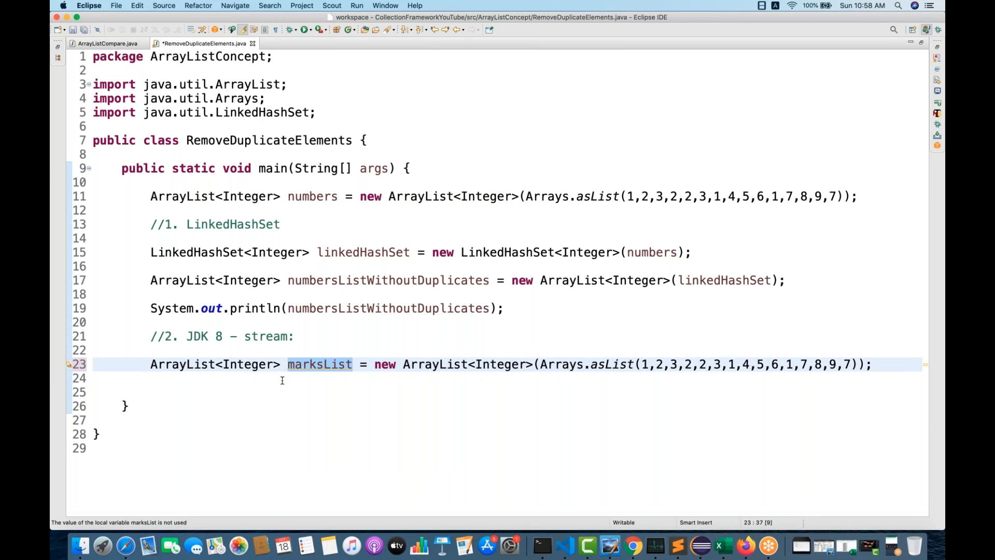
Step: Start a marksList stream chain that calls distinct()
{"action": "type", "text": "marksList"}
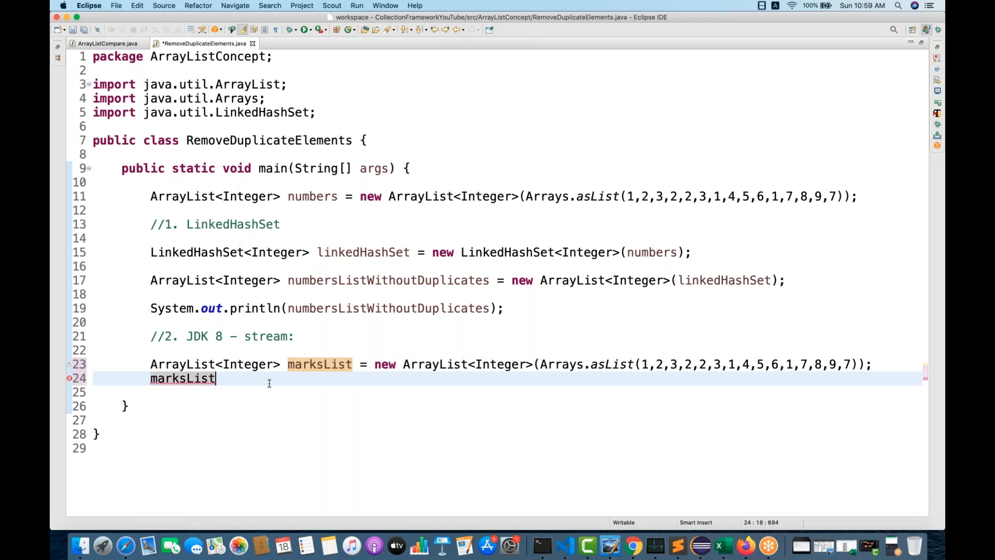
{"action": "type", "text": ".stream("}
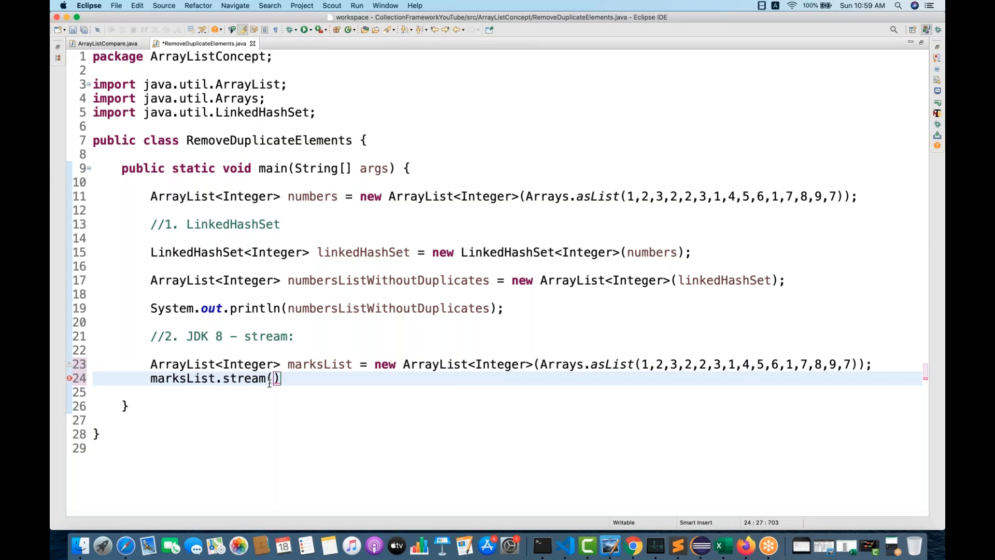
{"action": "type", "text": "."}
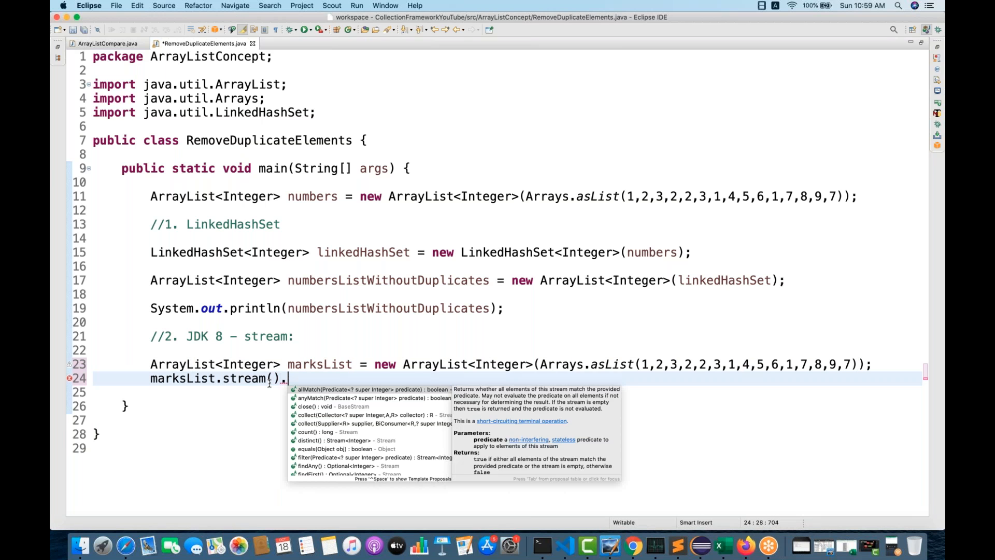
{"action": "type", "text": "distinct("}
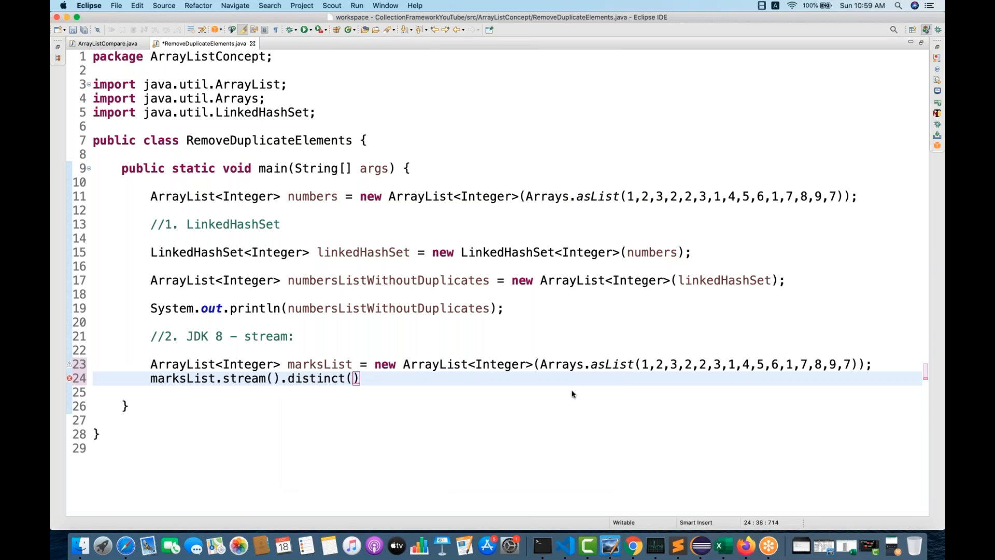
Step: Collect the distinct stream with Collectors.toList(), importing Collectors, and save the file
{"action": "type", "text": ".collect("}
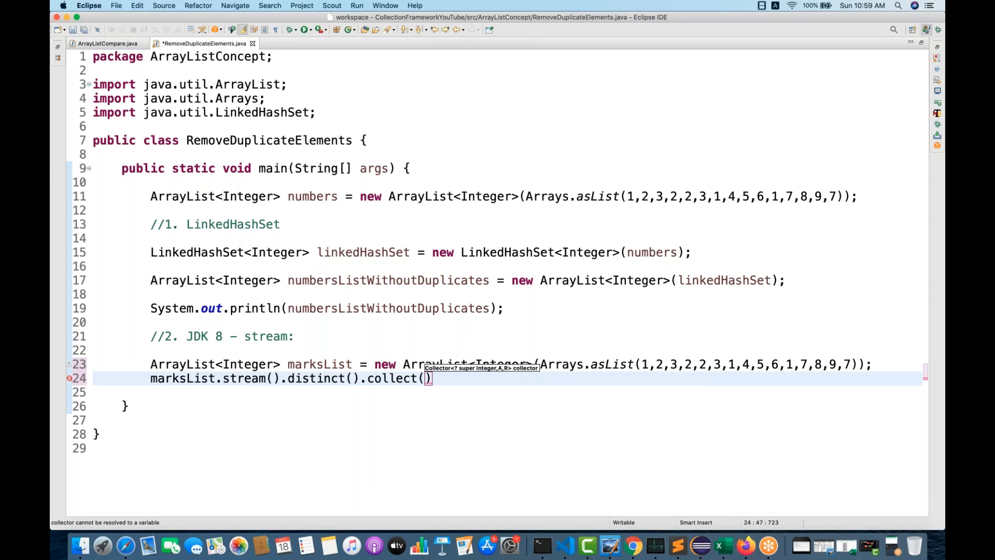
{"action": "type", "text": "Collec"}
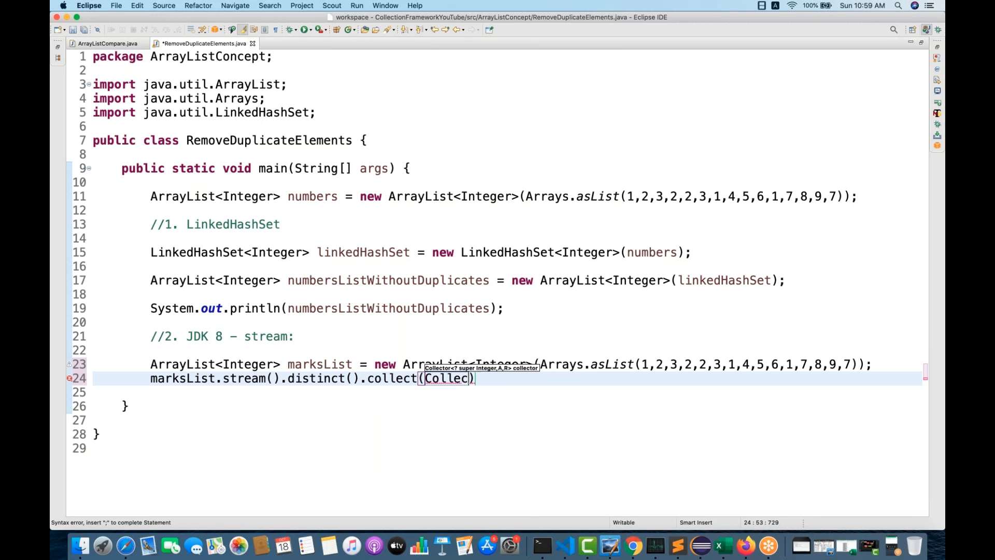
{"action": "type", "text": "tors."}
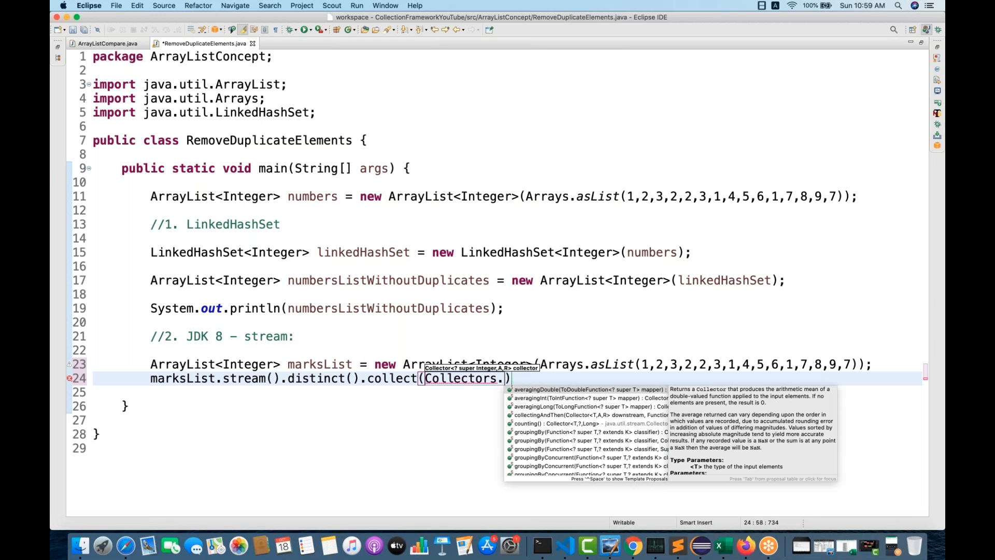
{"action": "type", "text": "toList("}
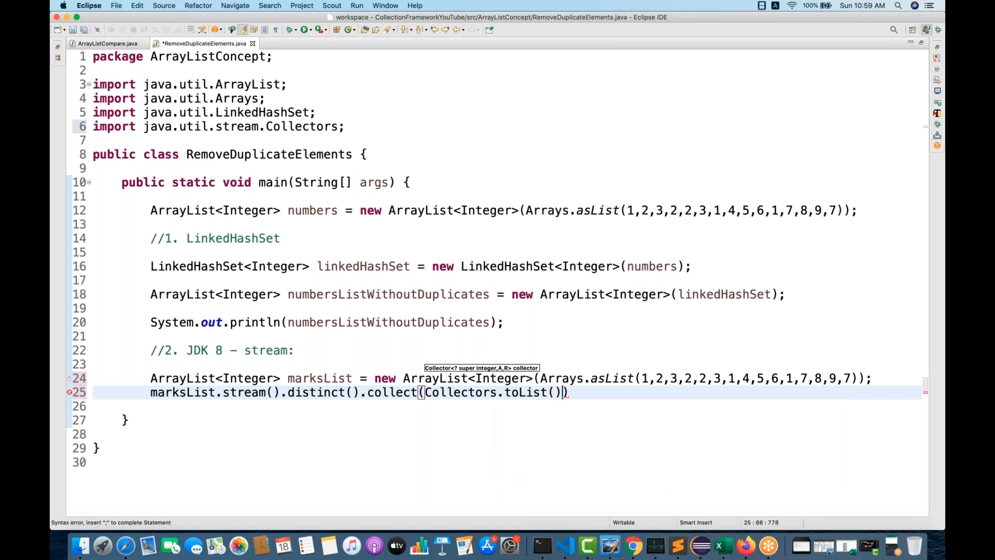
{"action": "type", "text": ";"}
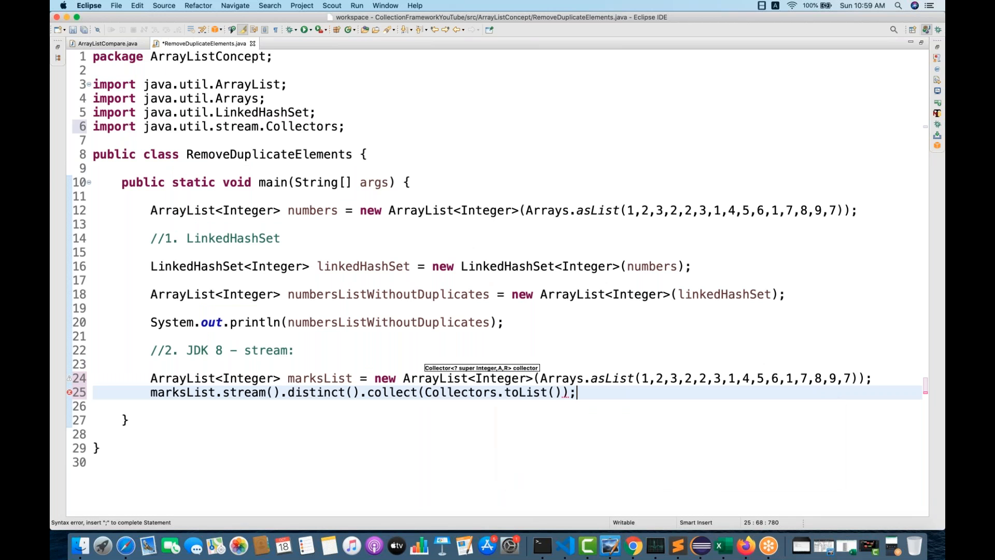
{"action": "key", "text": "cmd+s"}
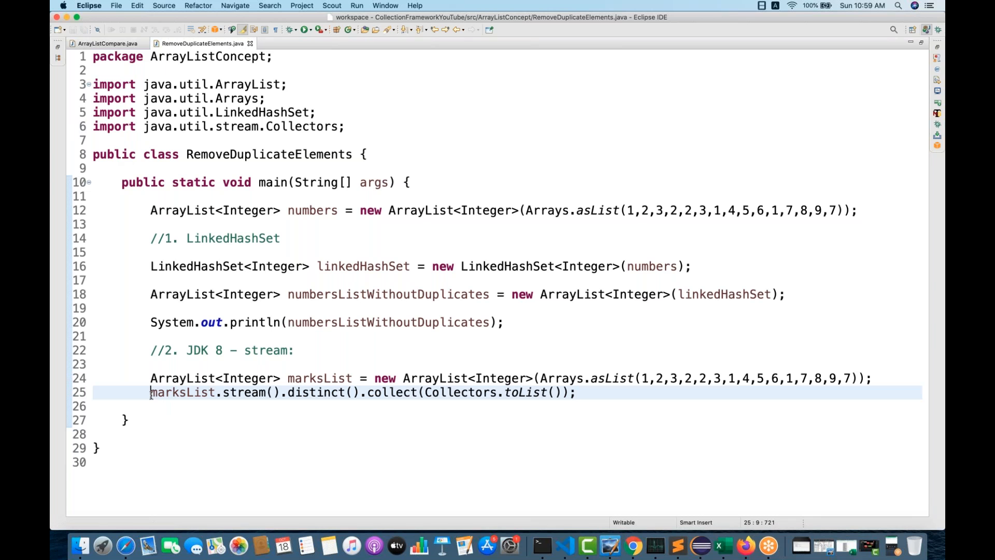
Step: Assign the stream result to List<Integer> marksListUnique and organize imports with Cmd+Shift+O
{"action": "type", "text": "List"}
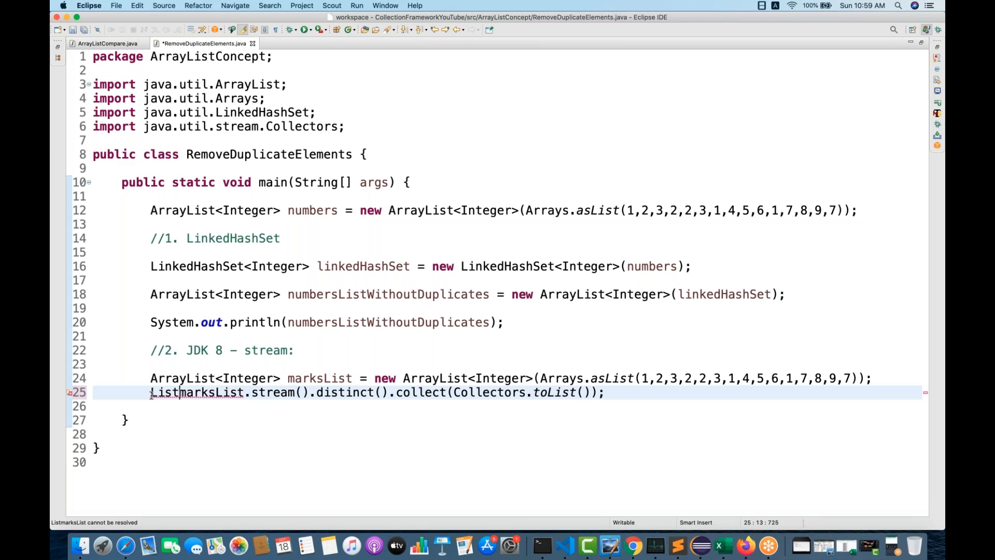
{"action": "type", "text": "<Integer>"}
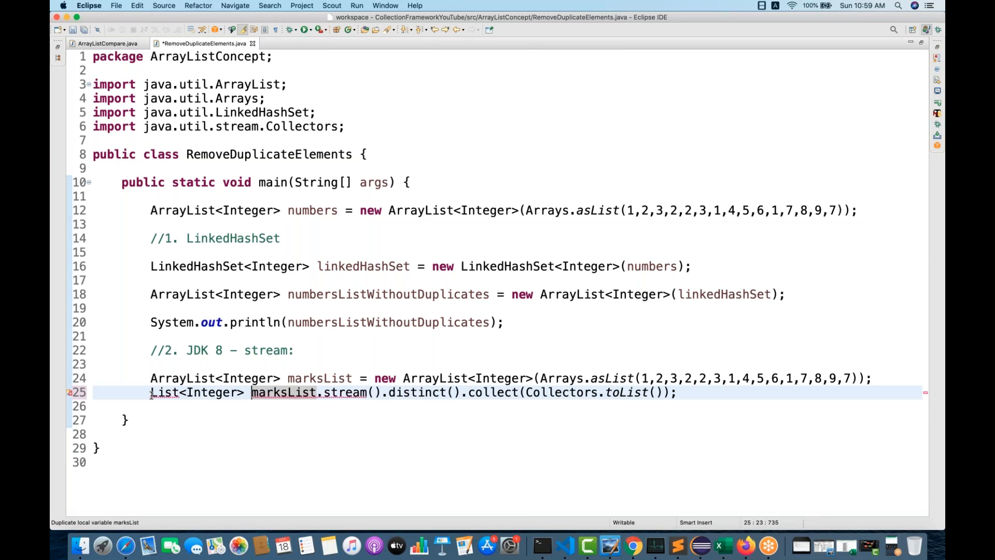
{"action": "type", "text": "marksList"}
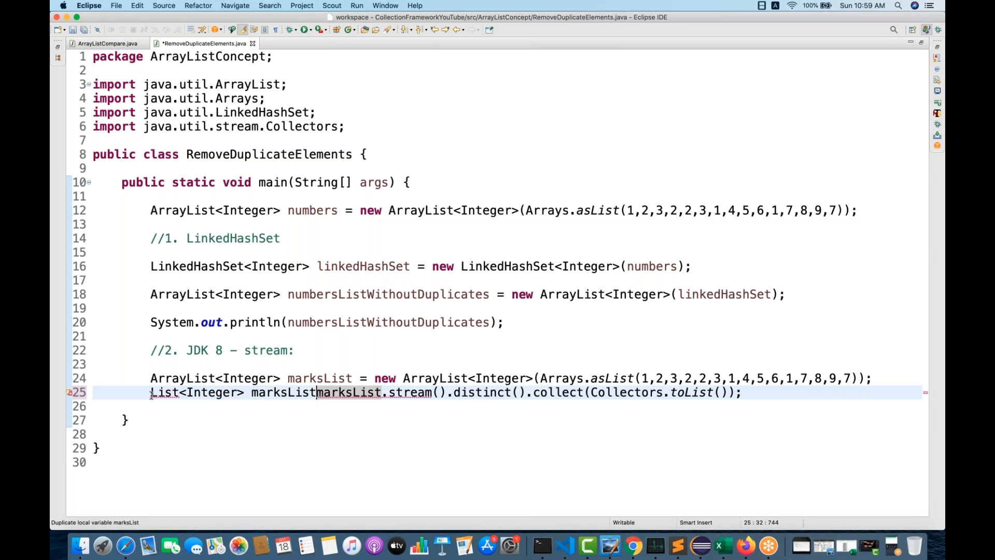
{"action": "type", "text": "Unique ="}
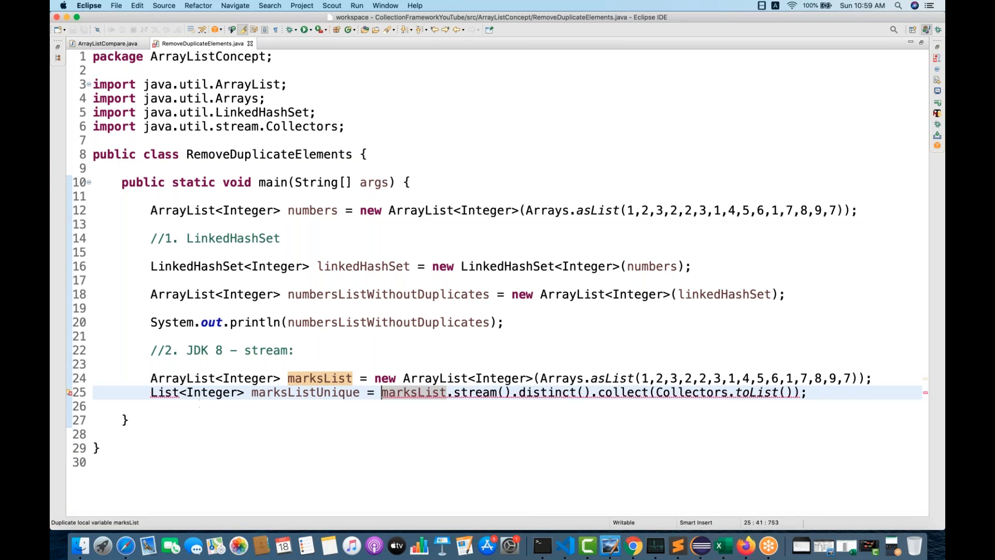
{"action": "key", "text": "cmd+shift+o"}
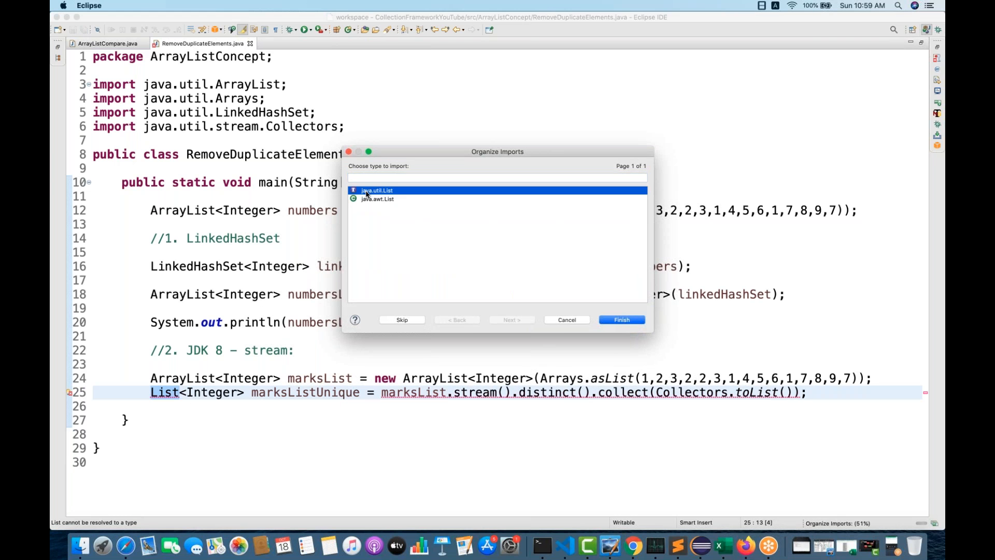
Step: Choose java.util.List in the Organize Imports chooser
{"action": "left_click", "coordinate": [620, 319]}
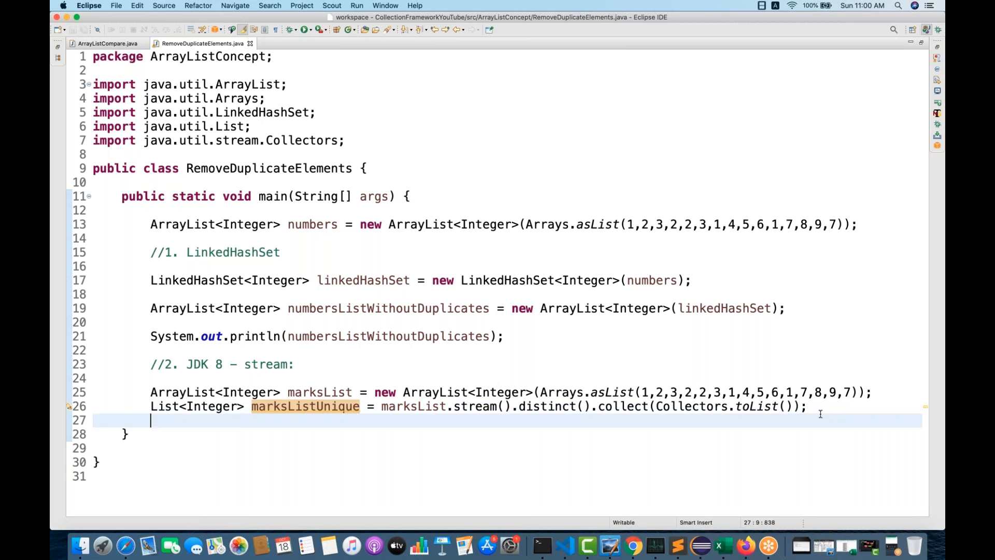
Step: Add System.out.println(marksListUnique); on a new line and save the file
{"action": "key", "text": "enter"}
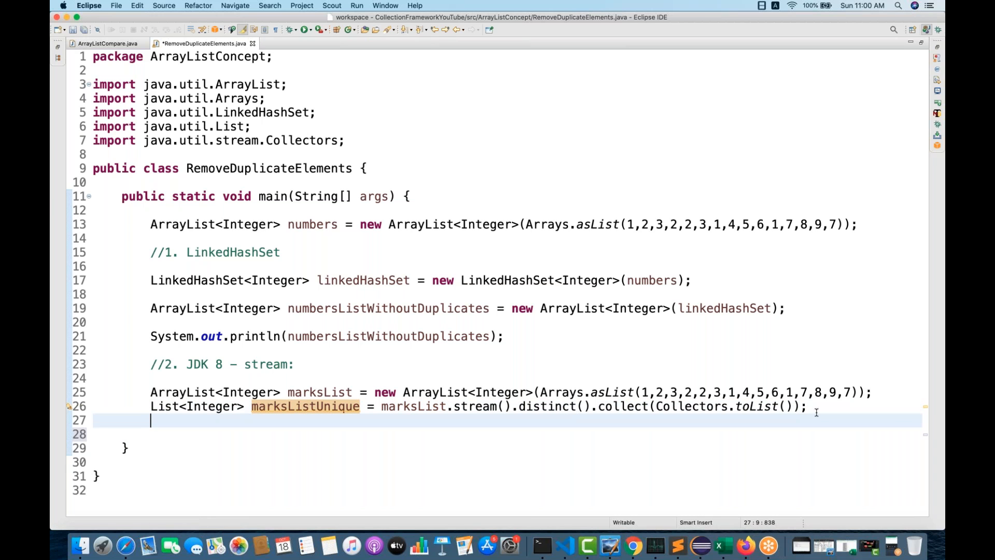
{"action": "type", "text": "System.out.println(marksListUnique);"}
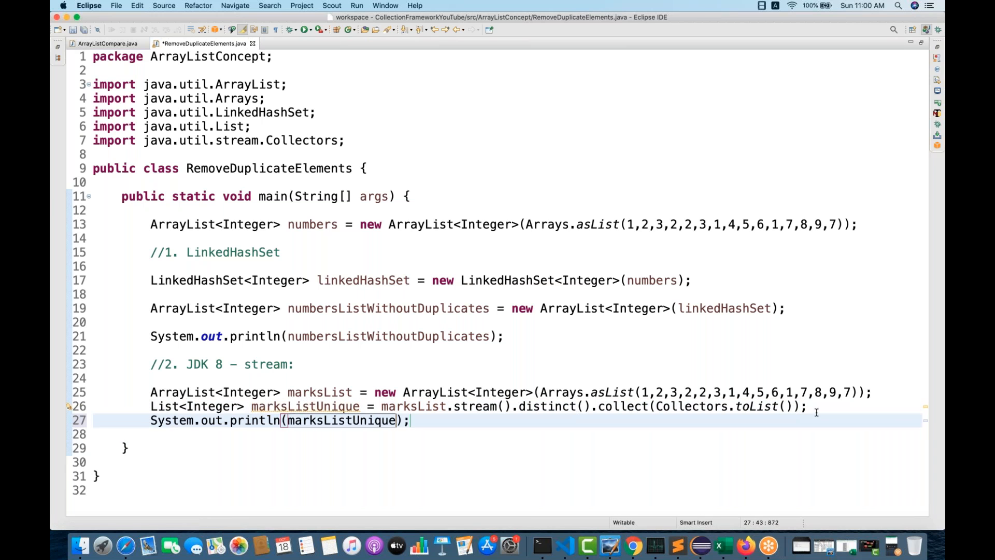
{"action": "key", "text": "cmd+s"}
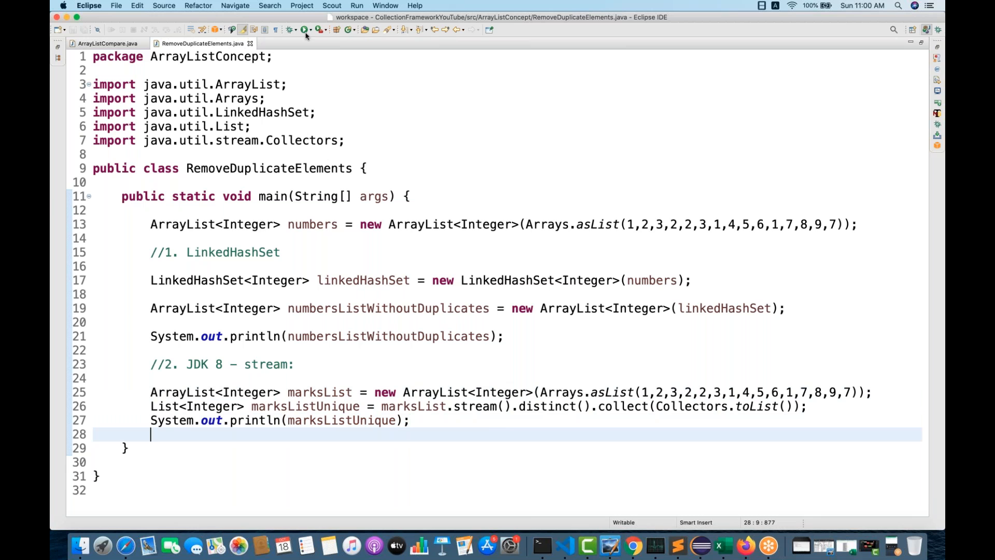
{"action": "left_click", "coordinate": [304, 29]}
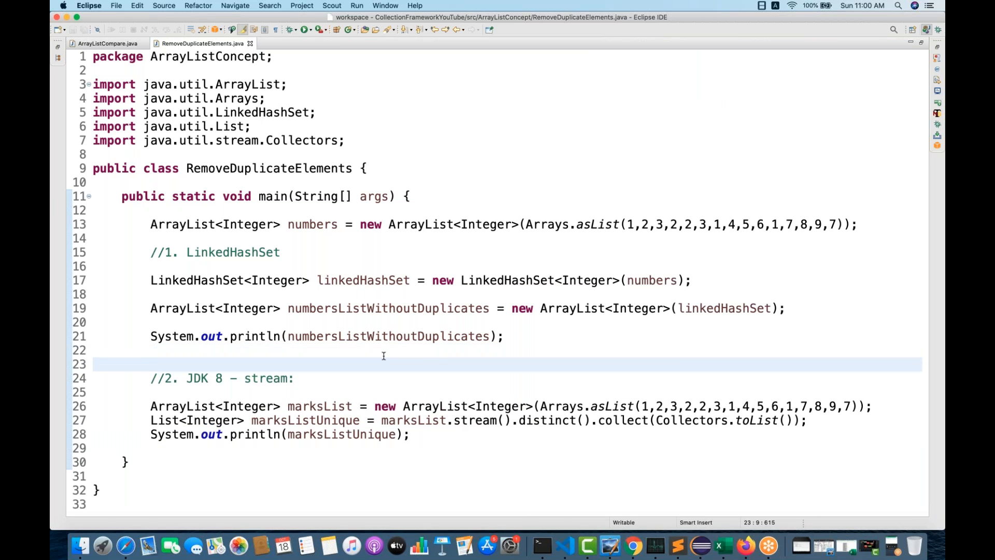
{"action": "mouse_move", "coordinate": [417, 469]}
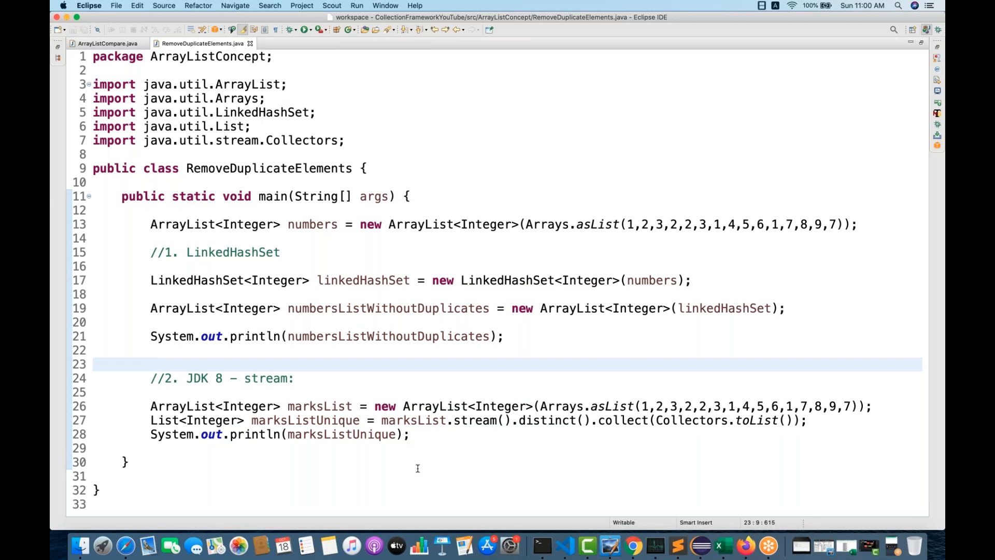
Step: Place the cursor above the stream comment and select the toList call to explain it
{"action": "left_click", "coordinate": [150, 364]}
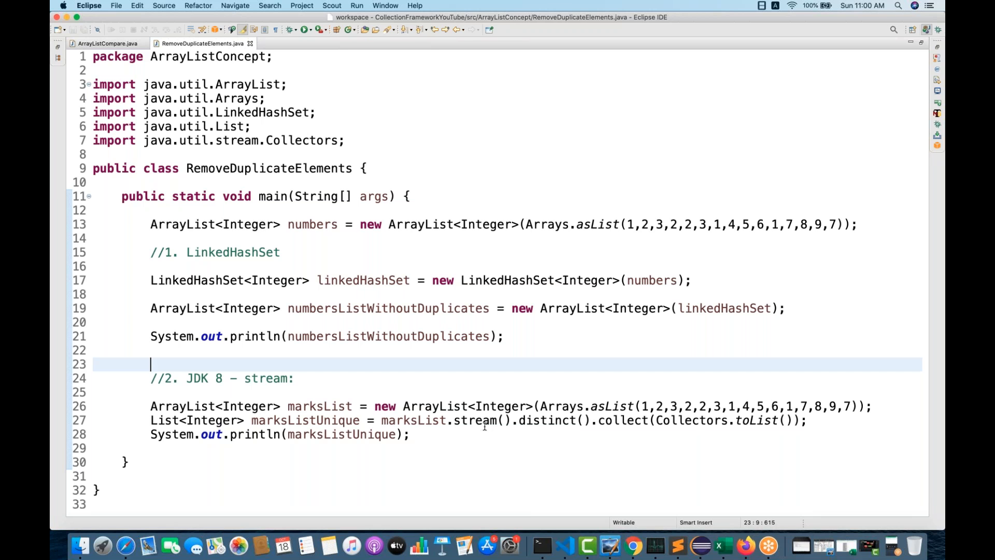
{"action": "mouse_move", "coordinate": [545, 420]}
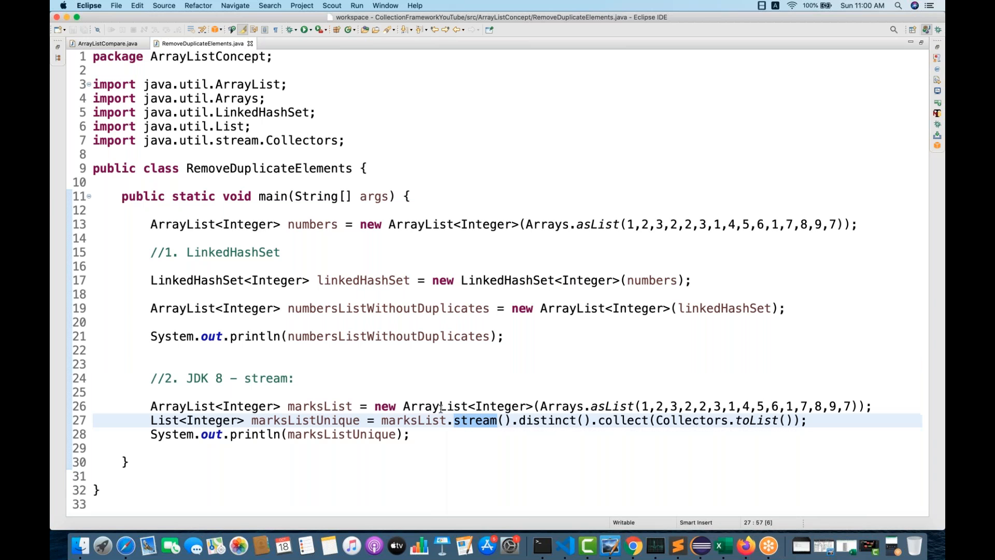
{"action": "mouse_move", "coordinate": [473, 419]}
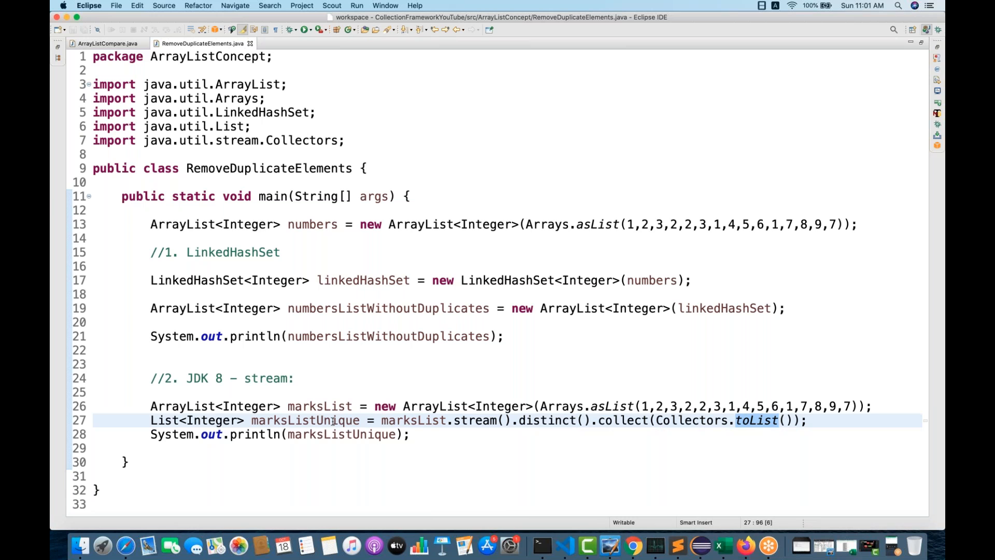
{"action": "double_click", "coordinate": [304, 420]}
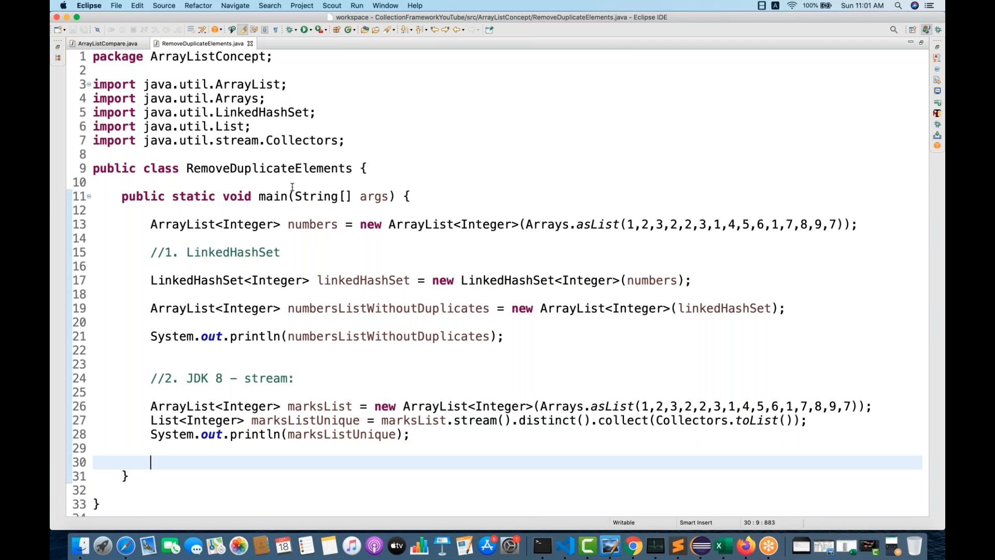
{"action": "mouse_move", "coordinate": [246, 252]}
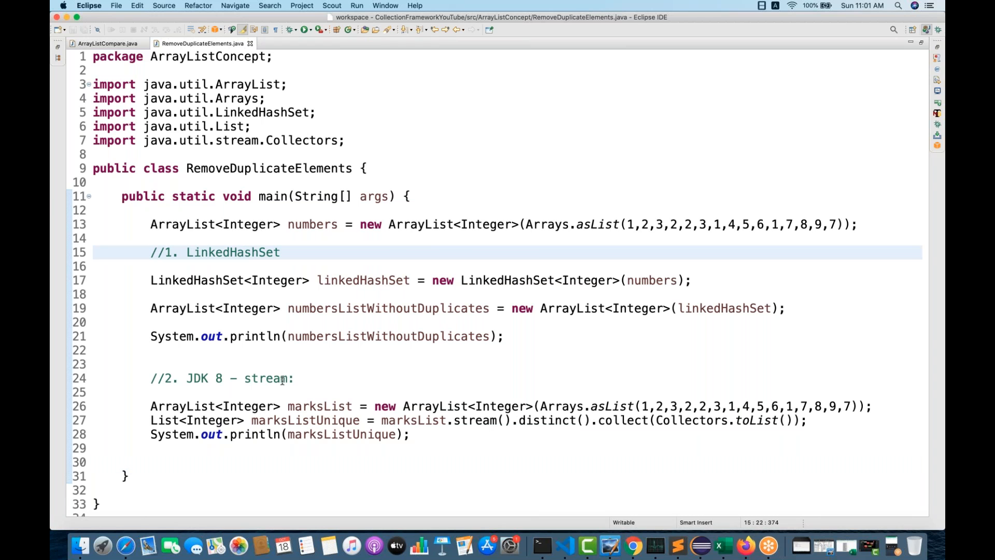
{"action": "mouse_move", "coordinate": [627, 170]}
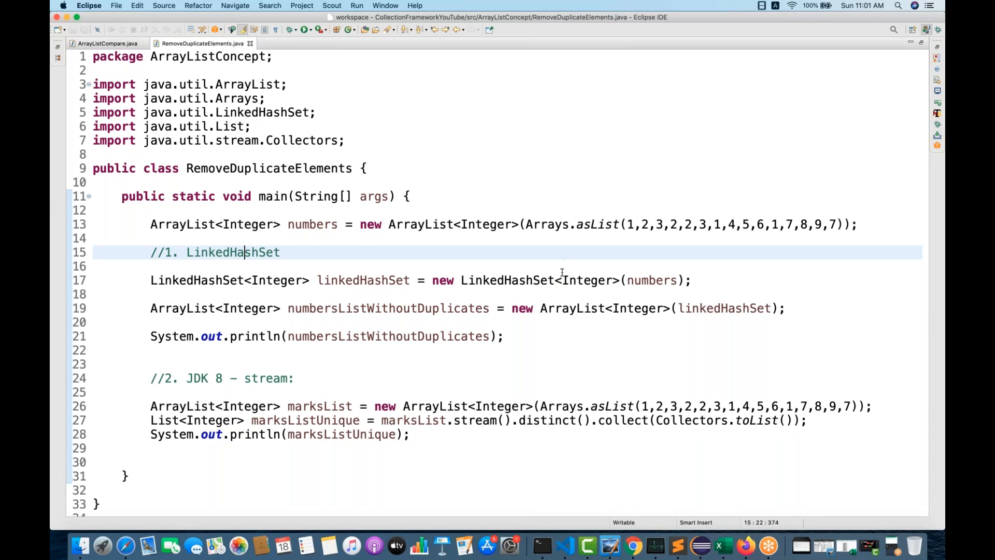
{"action": "mouse_move", "coordinate": [563, 331]}
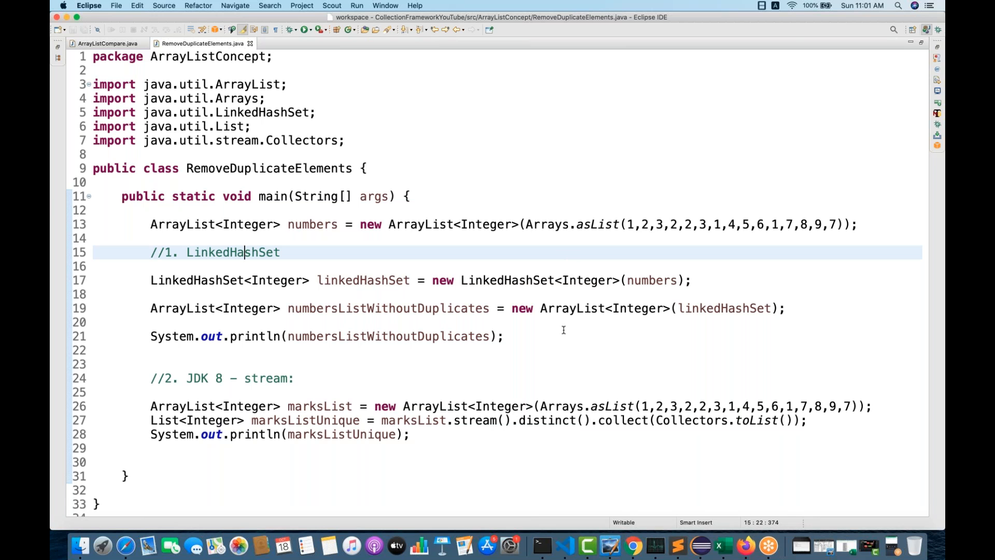